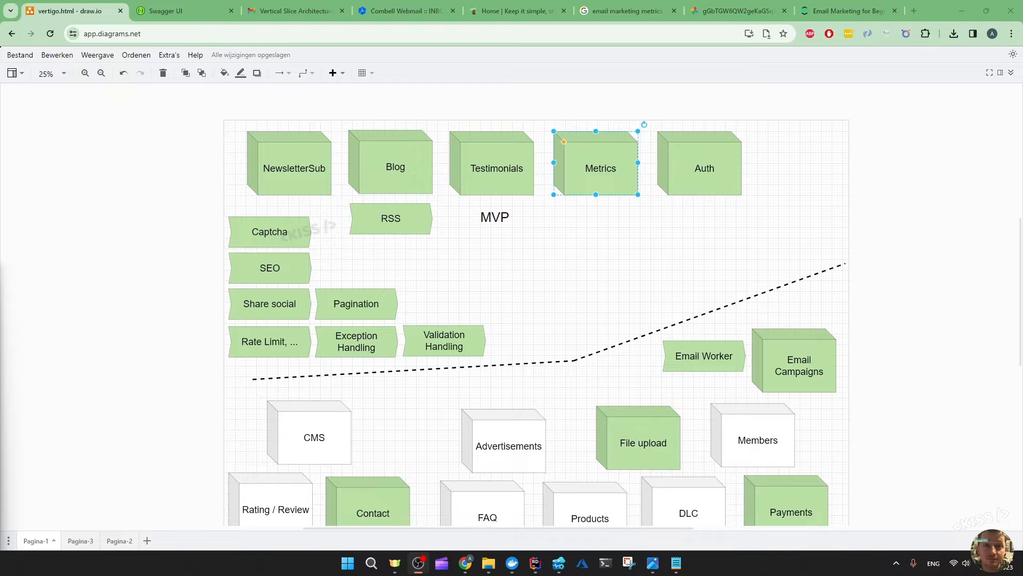
Switch from the draw.io architecture diagram to the locally running KISS Code website.
click(518, 10)
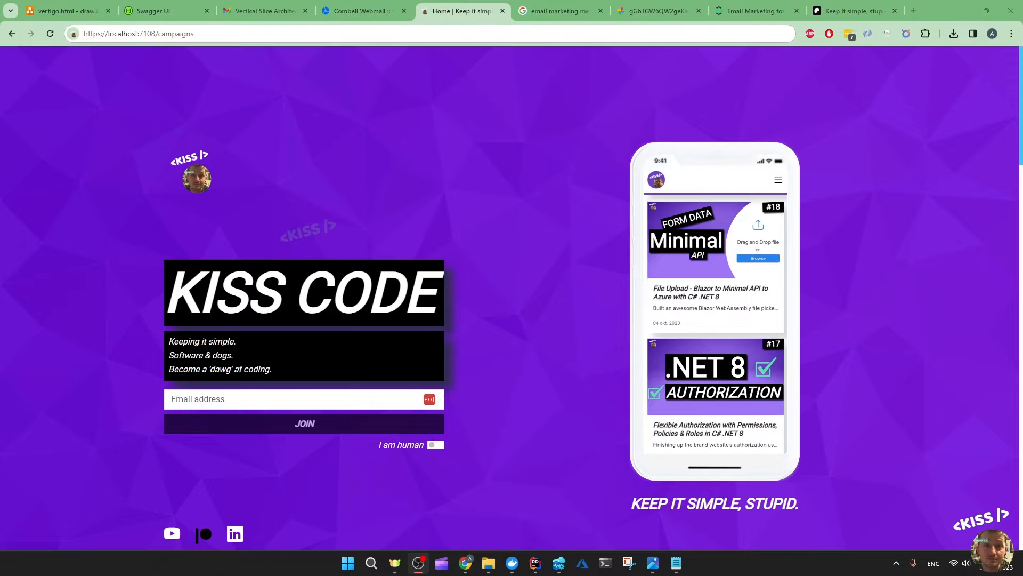
Flip through the diagram and Patreon 'Coming soon' post, then land on the /campaigns overview.
scroll(down, 3)
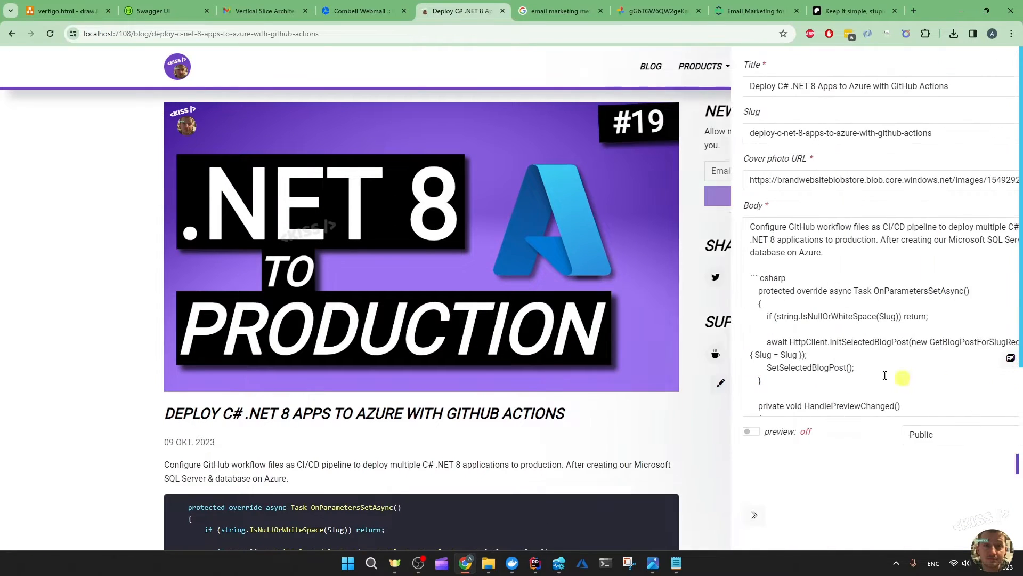
click(61, 11)
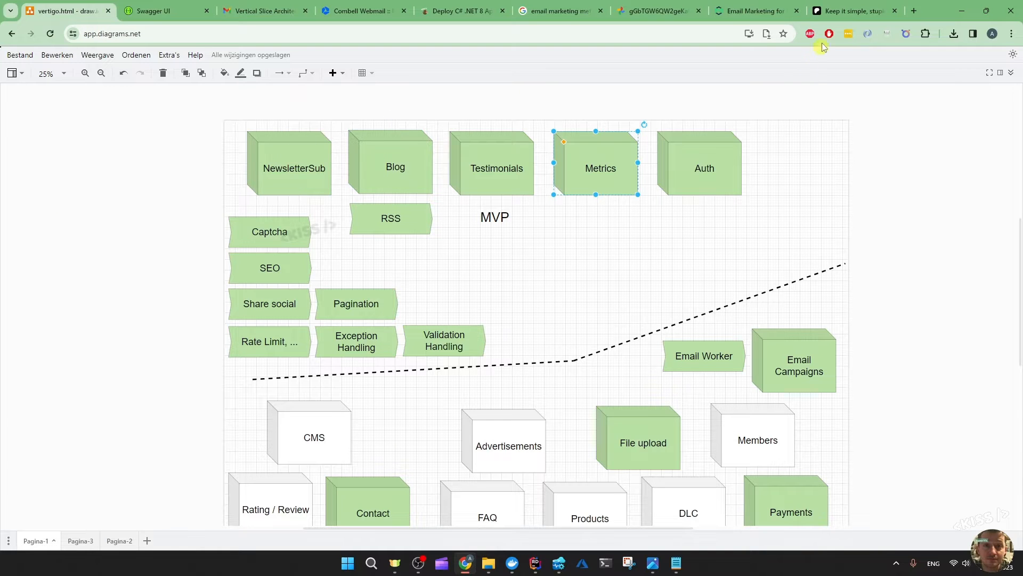
click(849, 11)
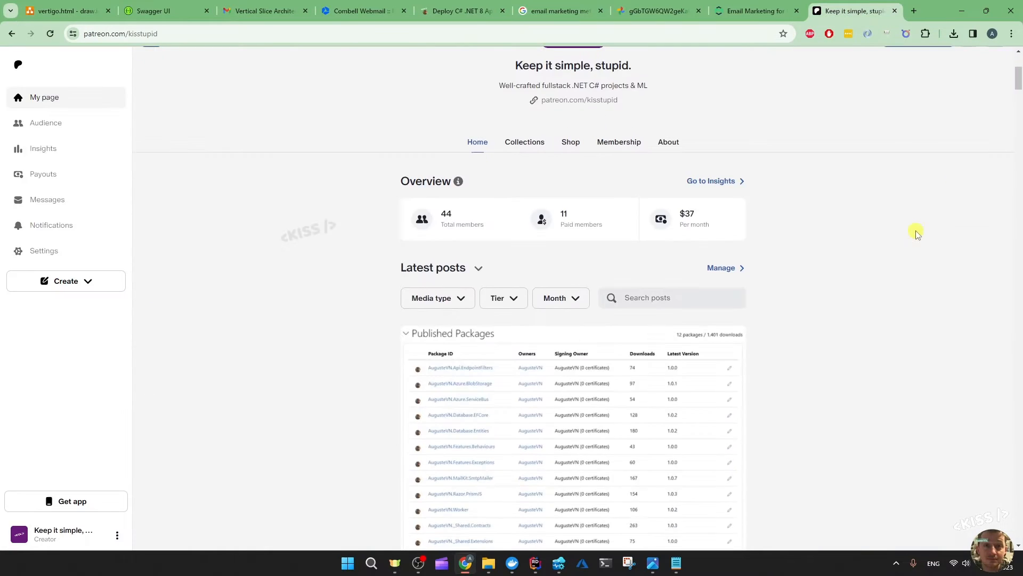
scroll(down, 3)
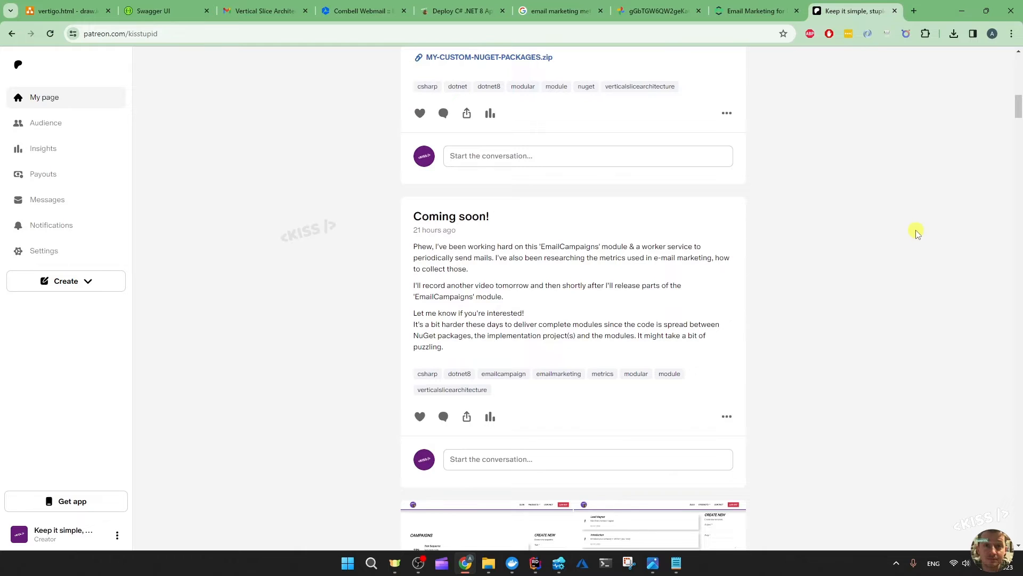
click(515, 10)
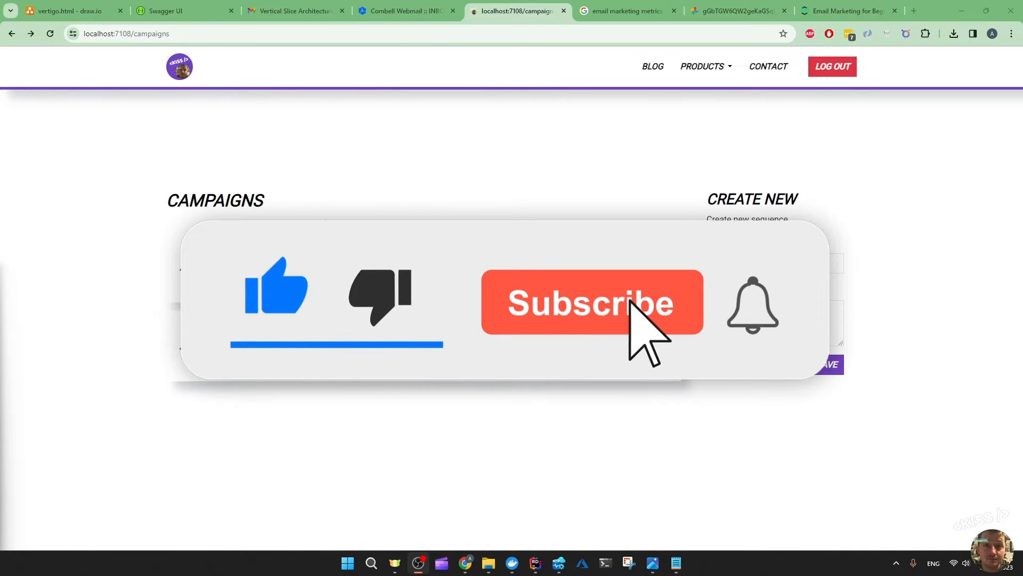
click(591, 302)
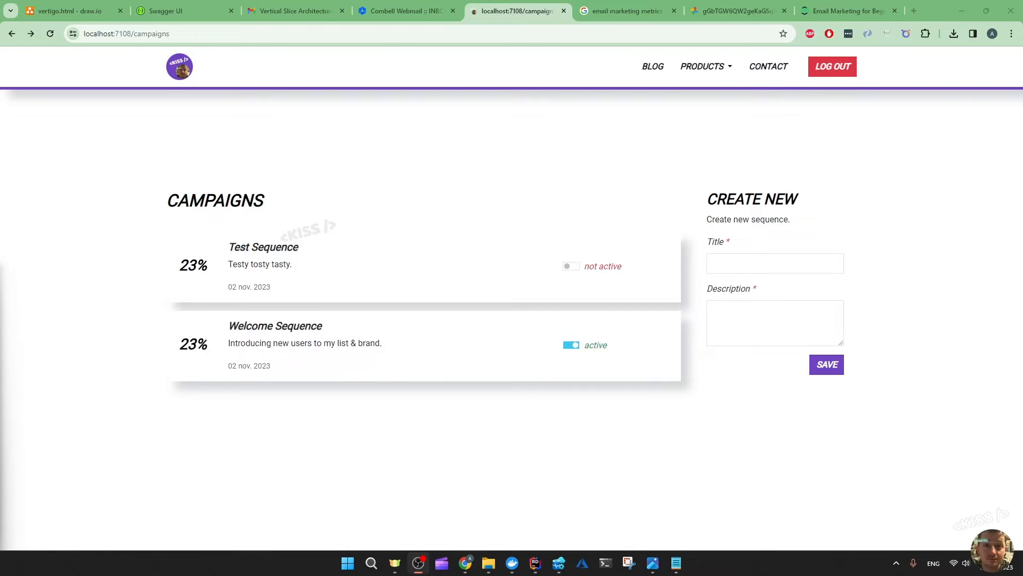
Open the Welcome Sequence's first email, 'My .NET 8 NuGet Packages for you.', as a preview.
click(275, 326)
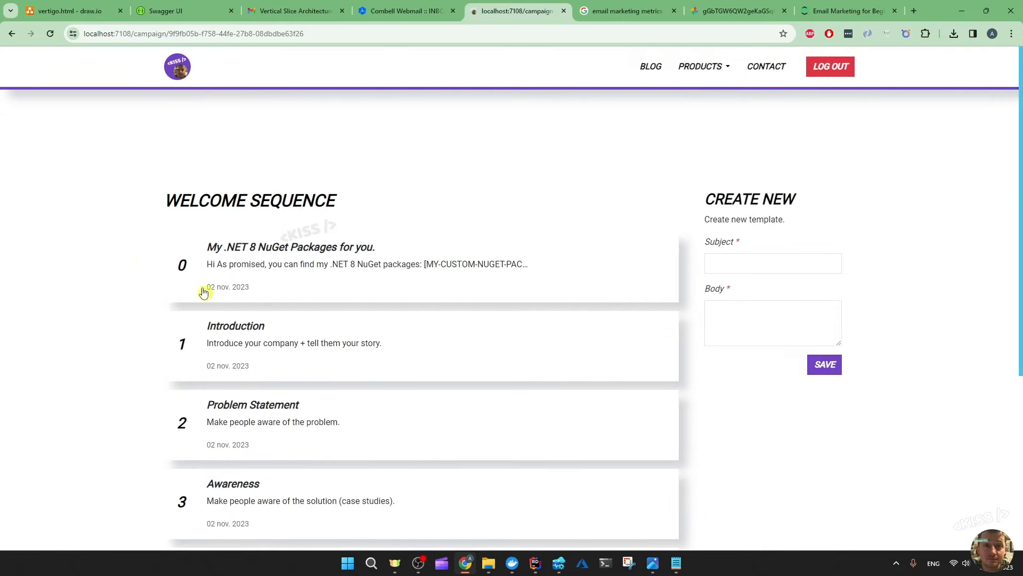
scroll(down, 3)
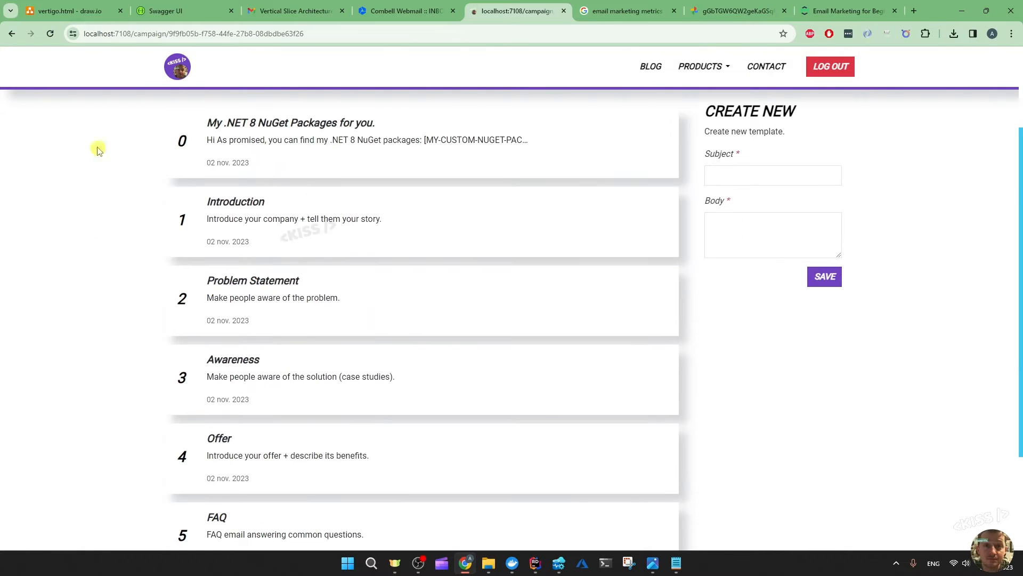
scroll(down, 3)
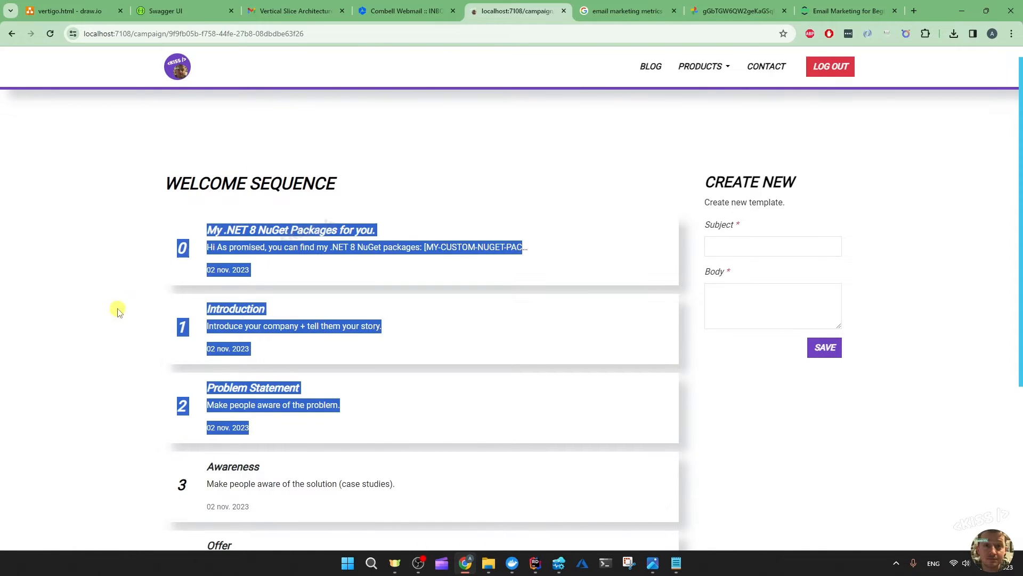
click(291, 230)
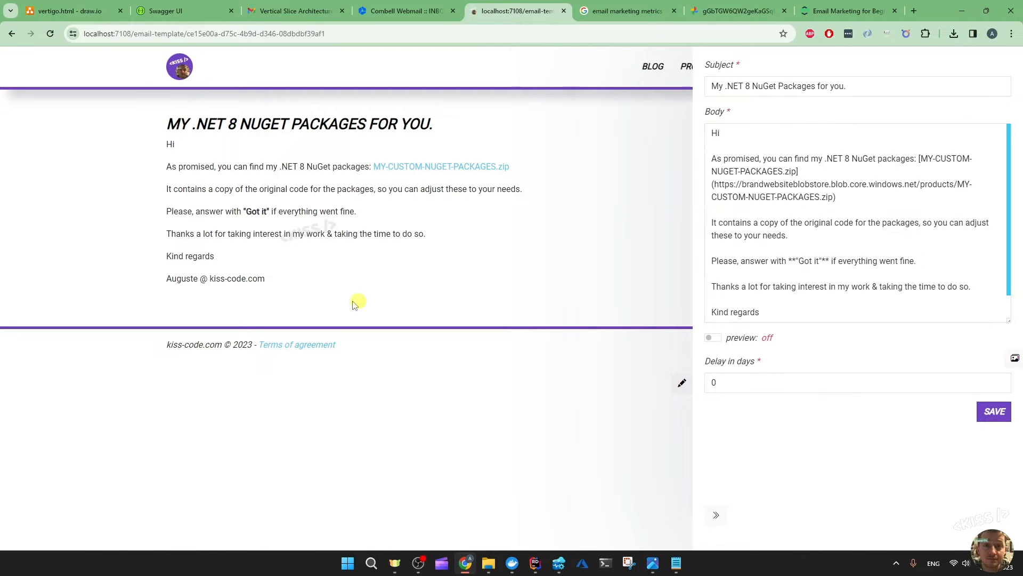
mouse_move(121, 199)
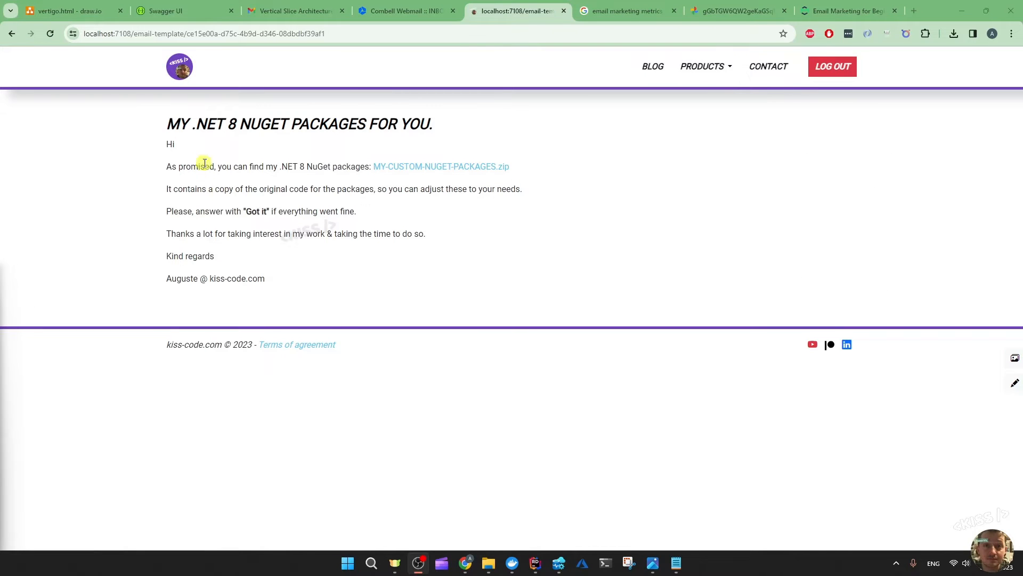
drag(204, 166, 266, 278)
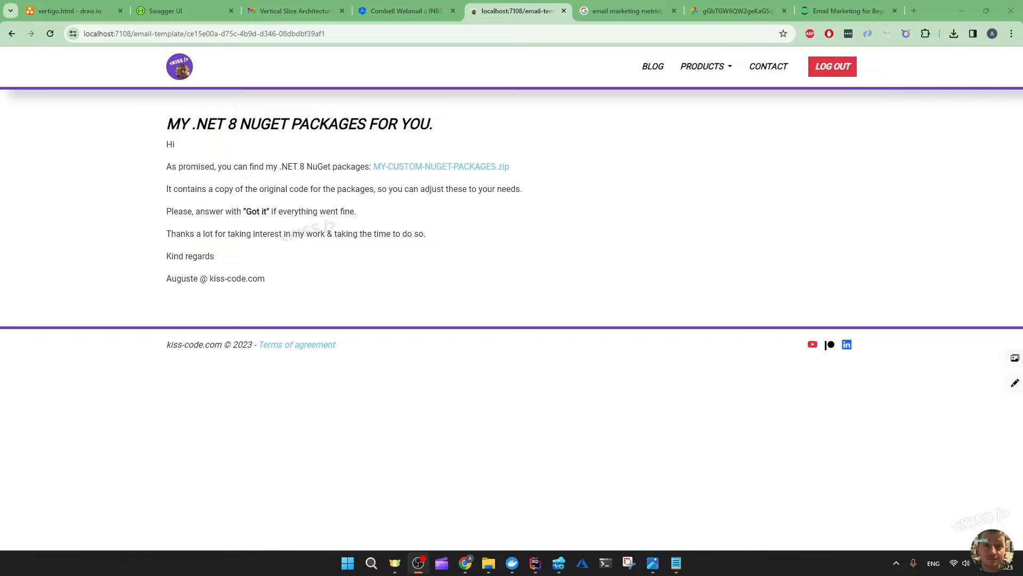
mouse_move(442, 166)
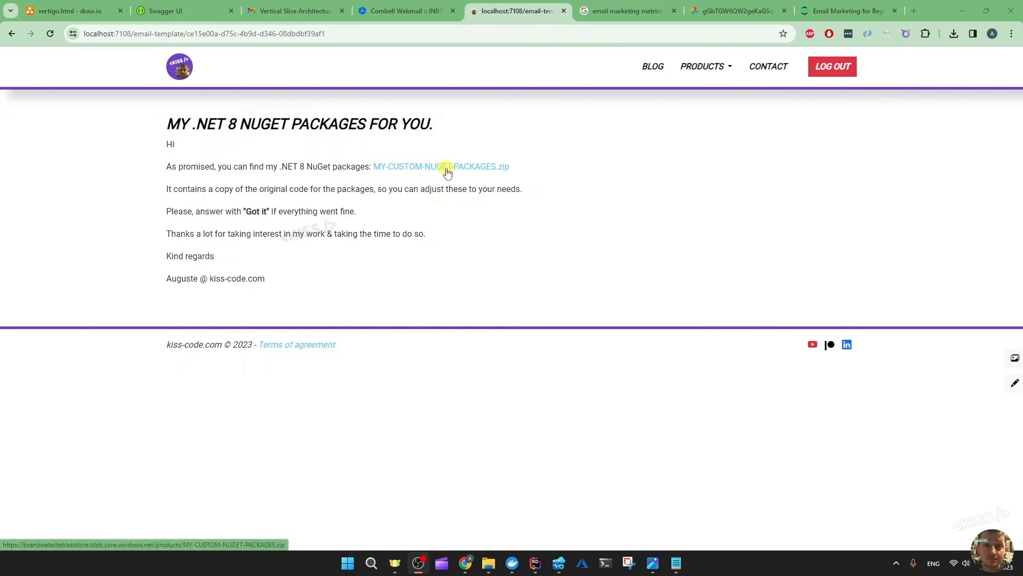
mouse_move(458, 189)
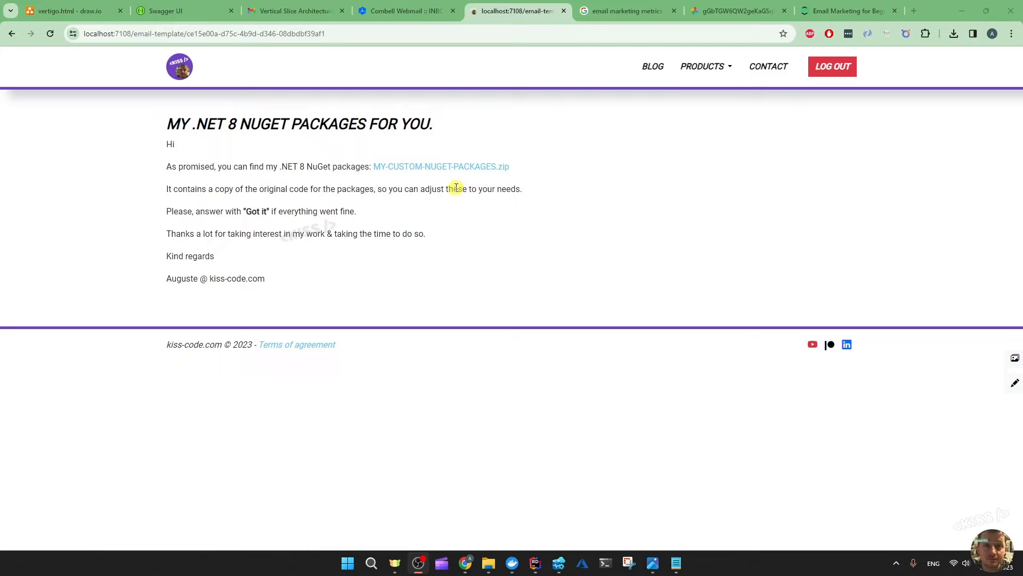
mouse_move(449, 189)
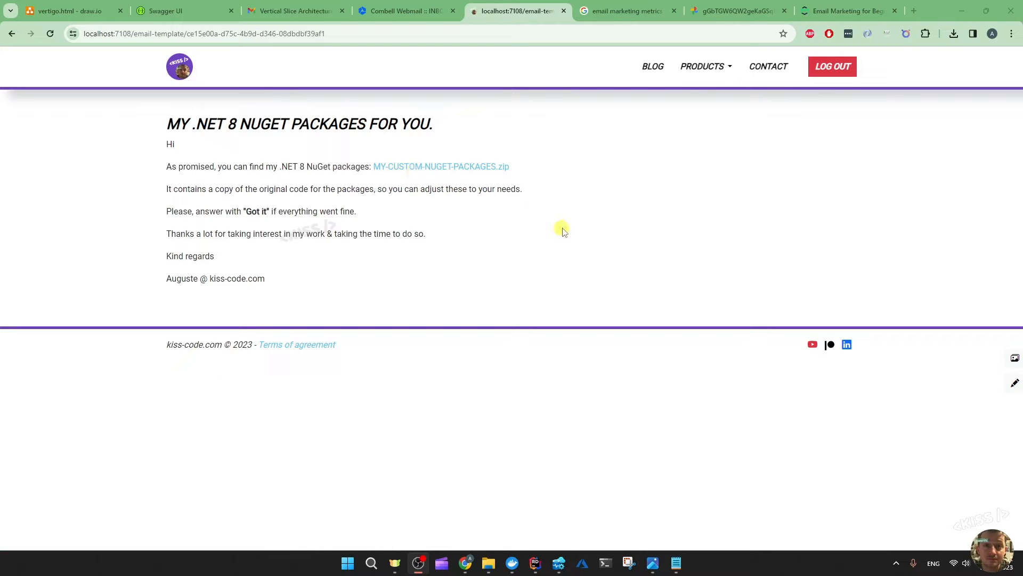
mouse_move(569, 235)
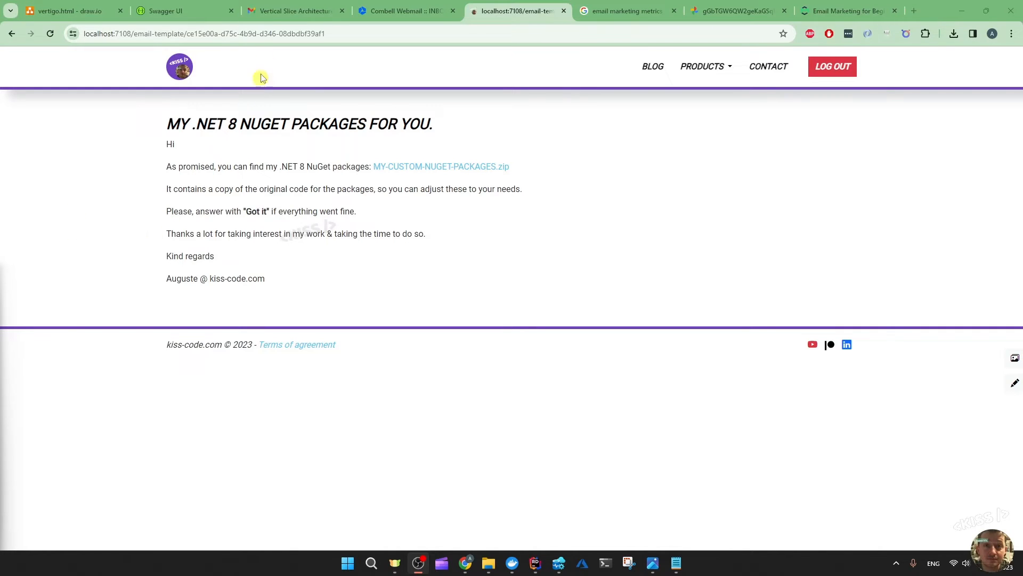
mouse_move(290, 11)
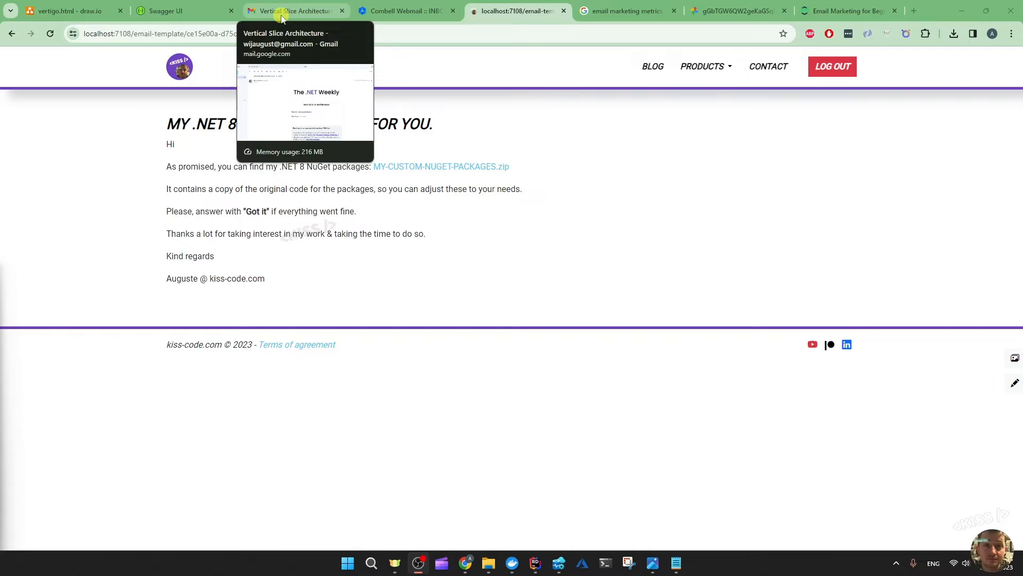
Open the Vertical Slice Architecture newsletter in Gmail and scroll to its sponsor links.
click(294, 11)
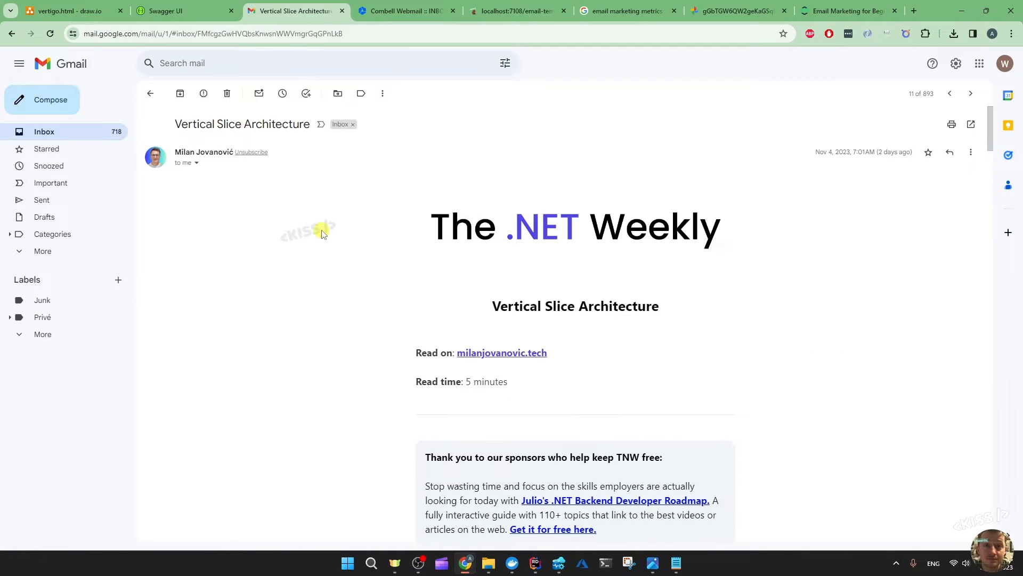
scroll(down, 3)
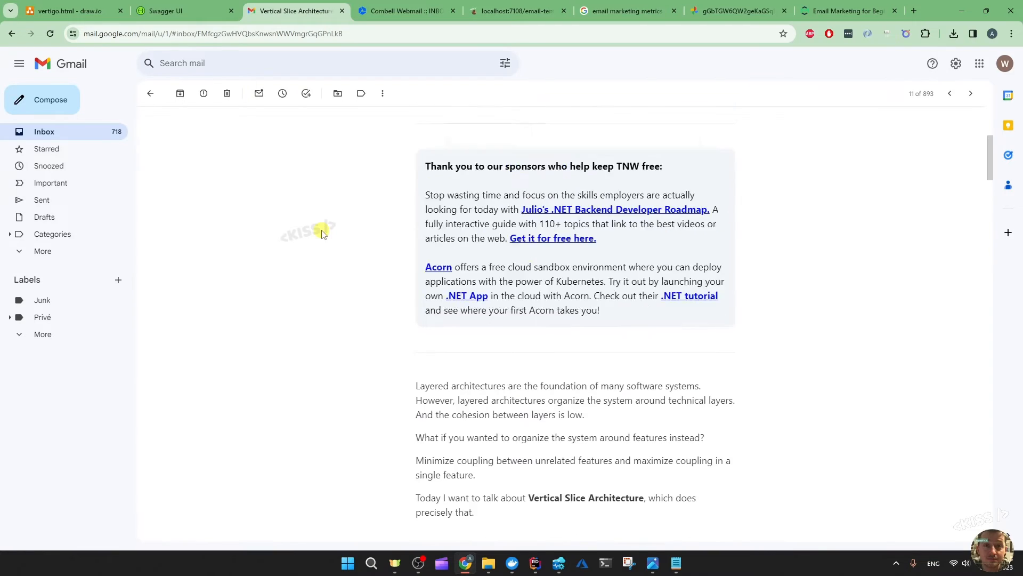
scroll(down, 3)
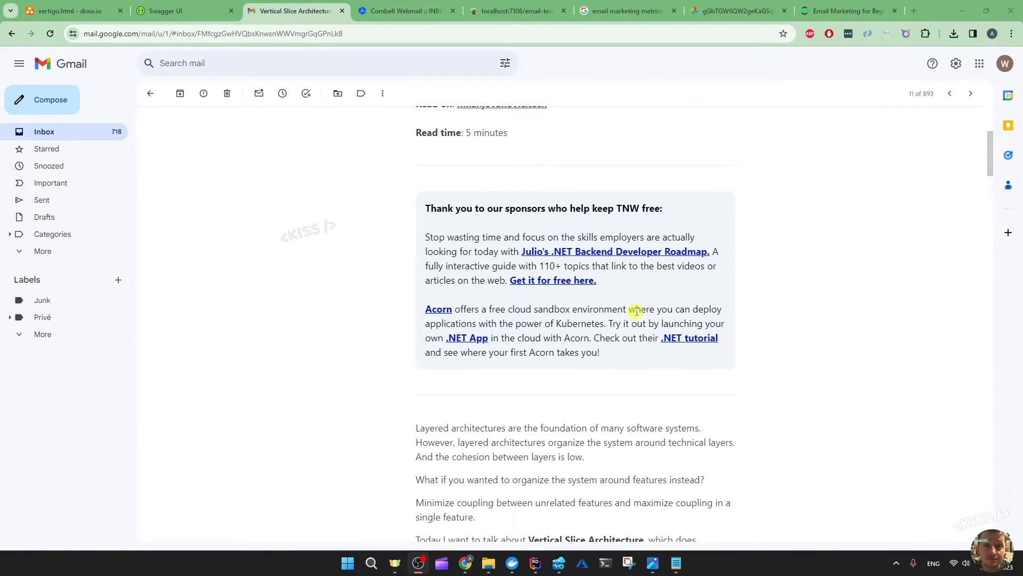
mouse_move(617, 255)
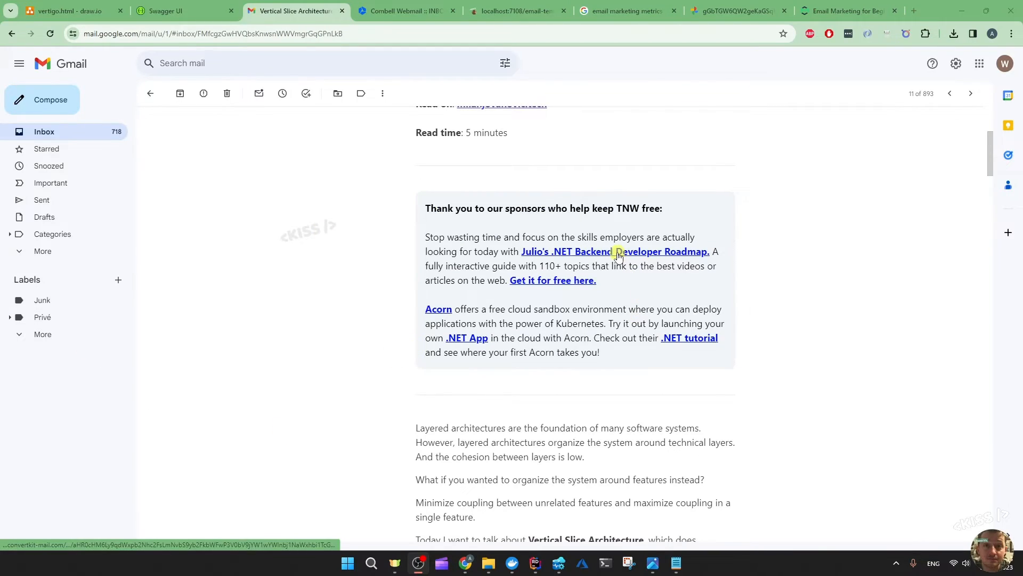
mouse_move(616, 255)
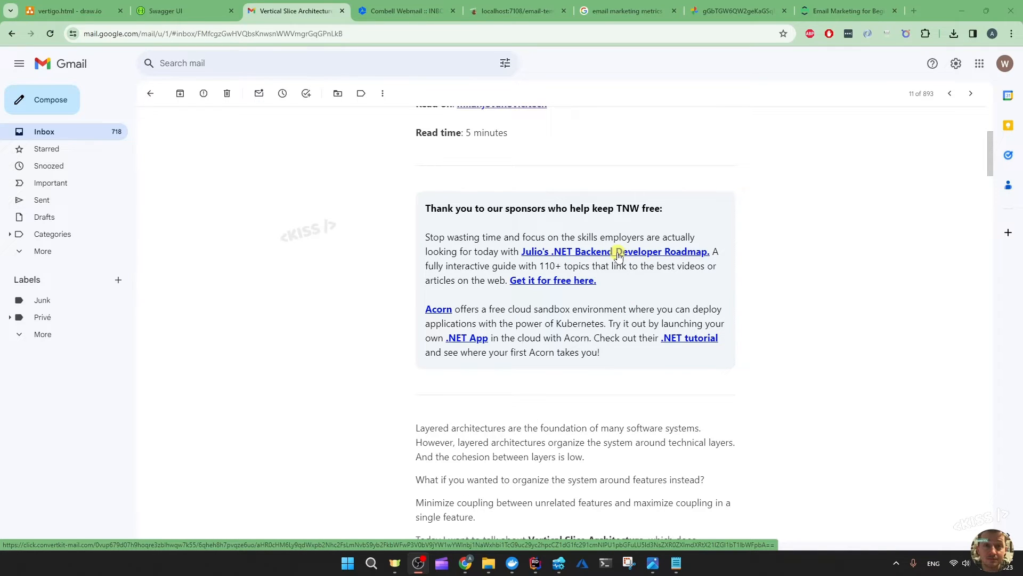
scroll(down, 3)
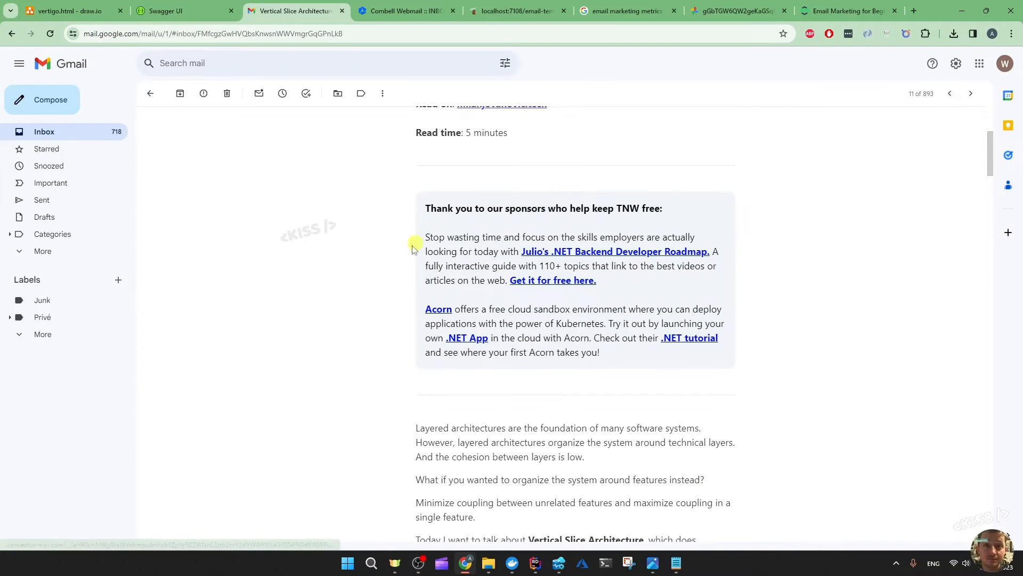
Open the sponsor's .NET Backend Developer Roadmap page with its campaign tracking URL.
click(616, 251)
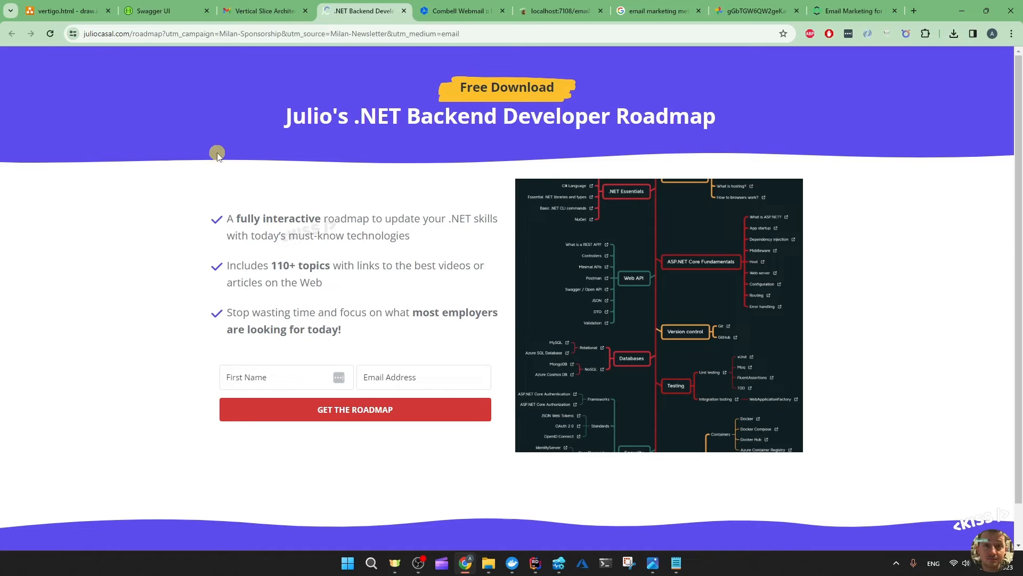
mouse_move(247, 101)
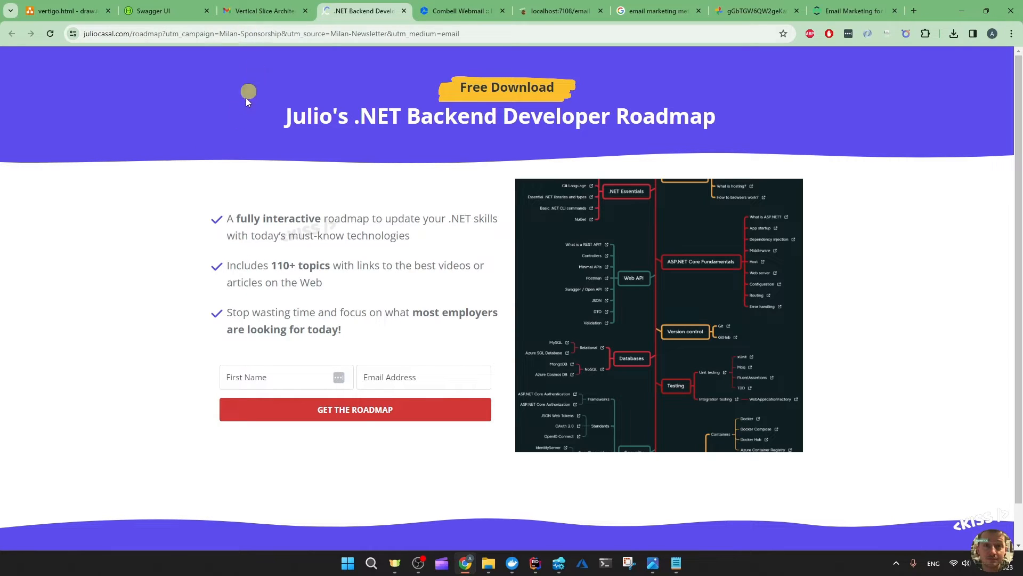
mouse_move(596, 155)
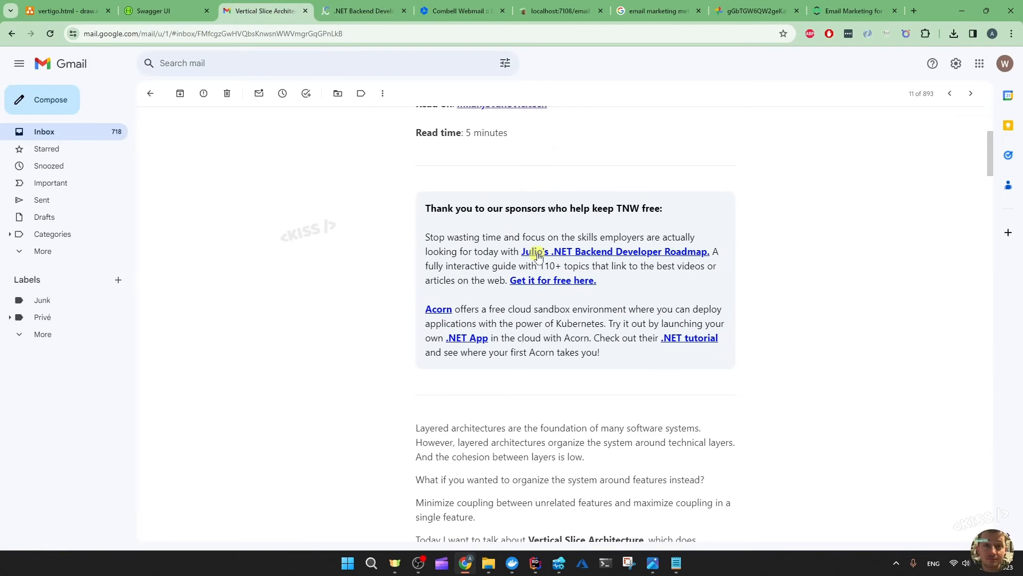
mouse_move(538, 252)
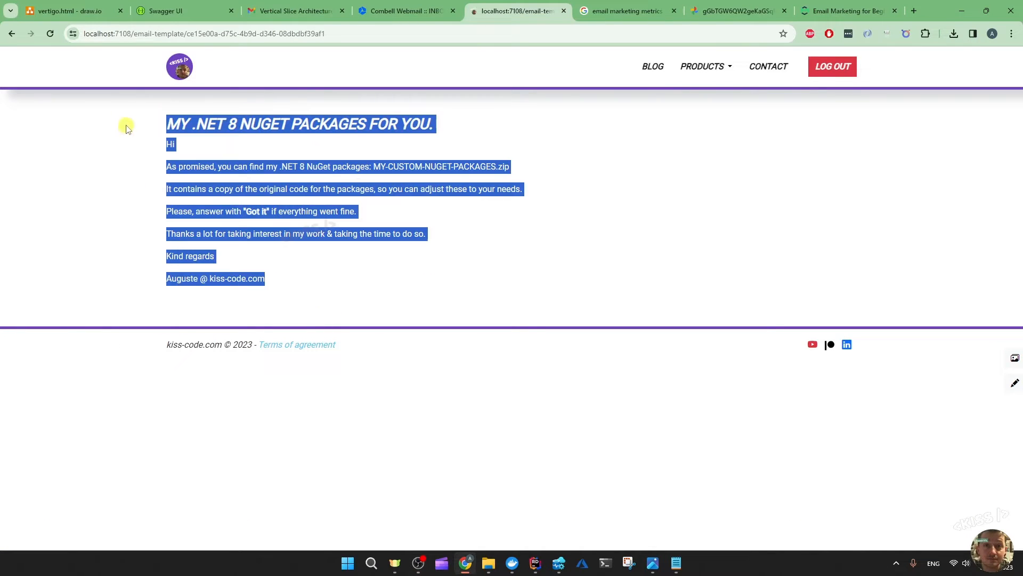
View the NuGet packages template's MY-CUSTOM-NUGET-PACKAGES.zip link, then move to the EmailCampaignsSender code.
click(298, 286)
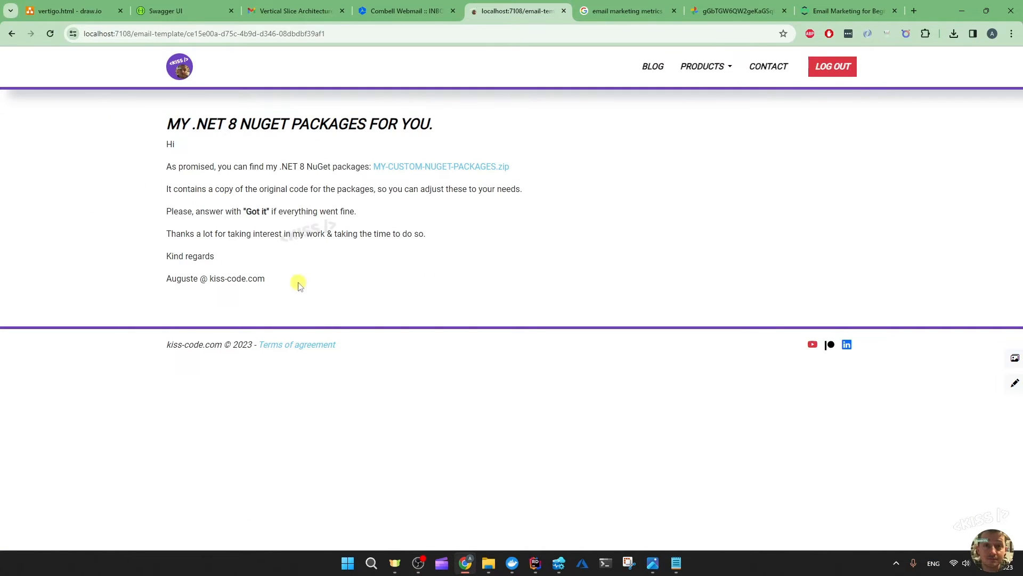
mouse_move(450, 237)
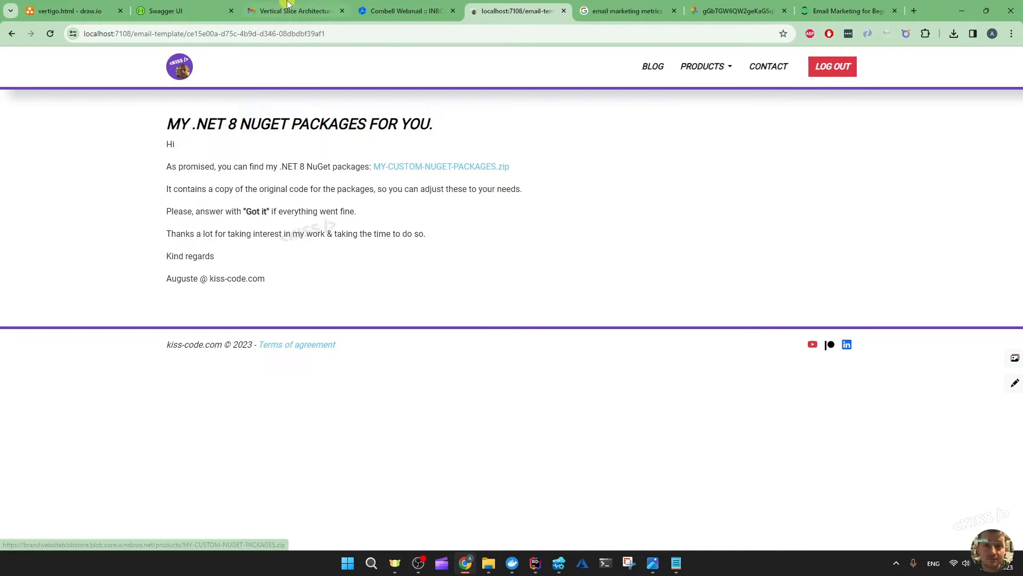
click(295, 11)
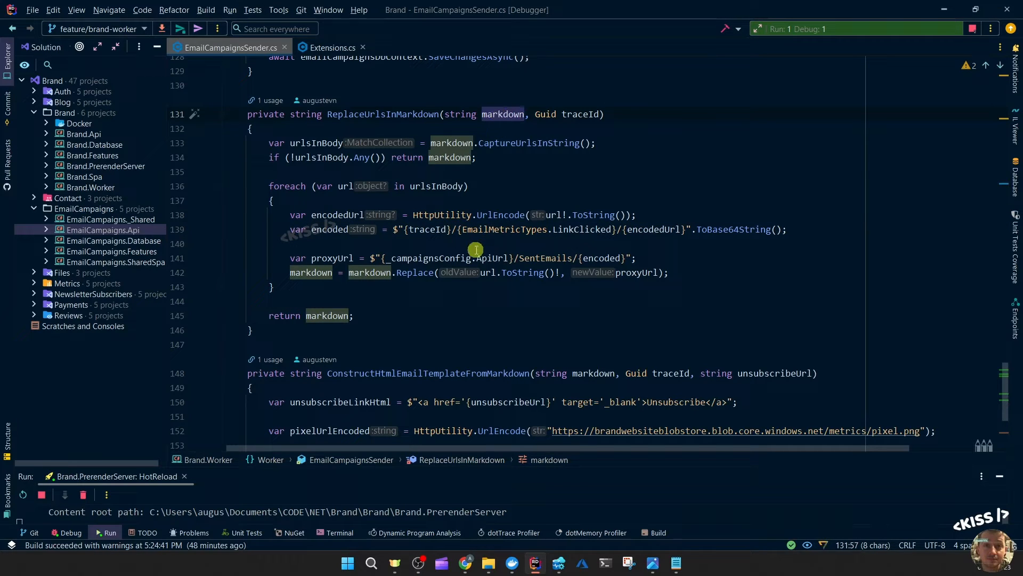
mouse_move(504, 191)
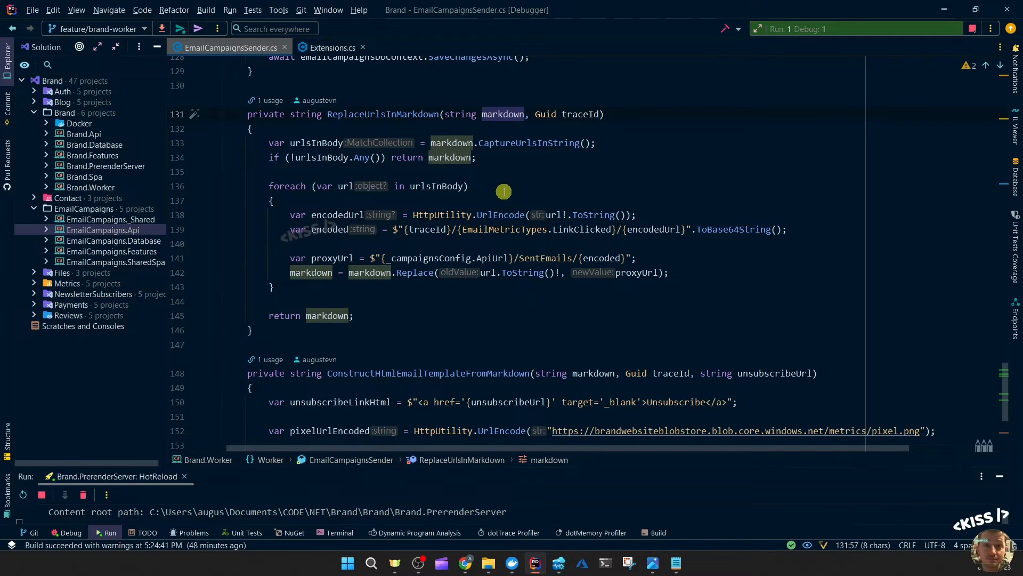
mouse_move(493, 142)
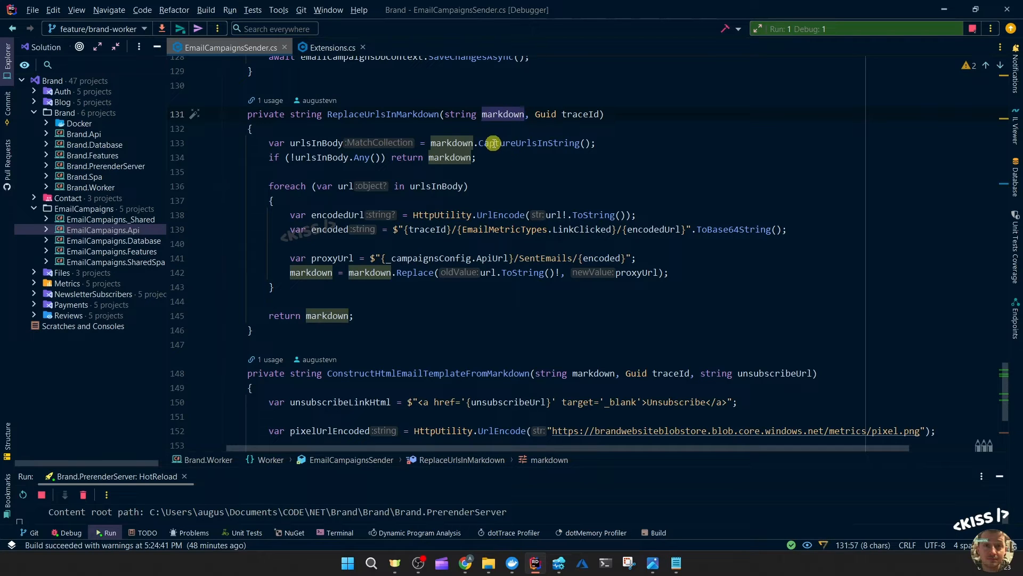
mouse_move(502, 114)
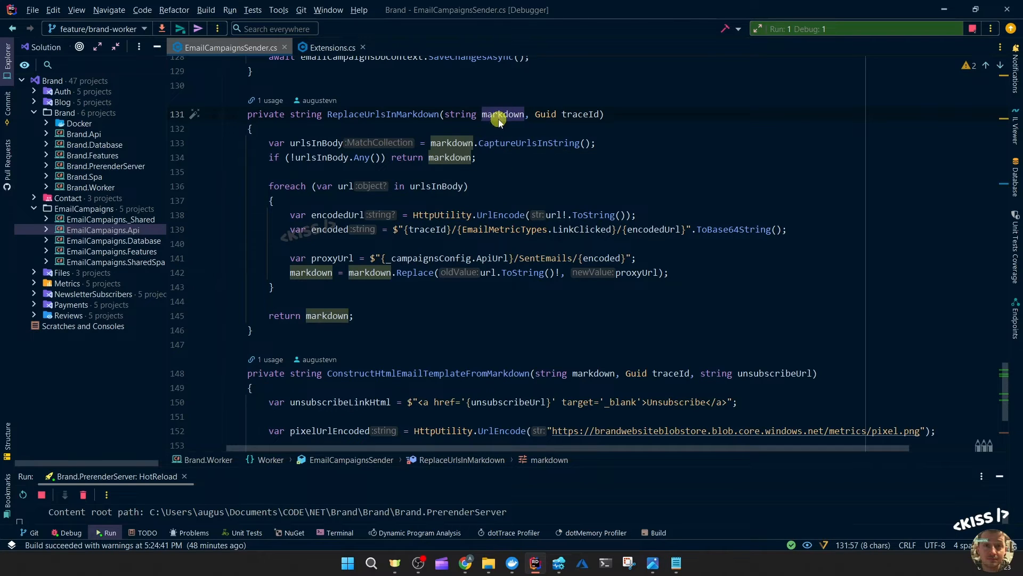
click(567, 214)
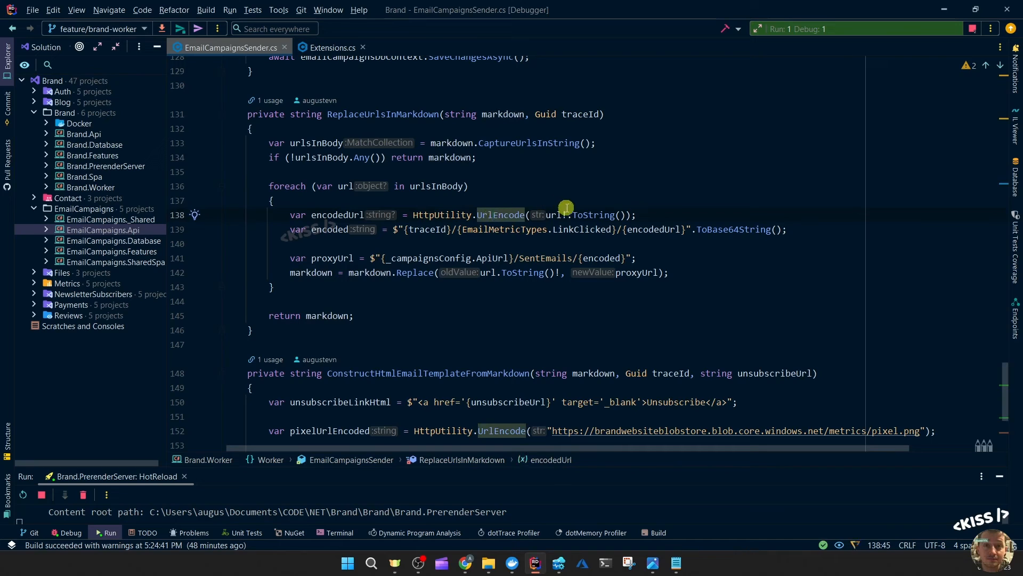
mouse_move(499, 215)
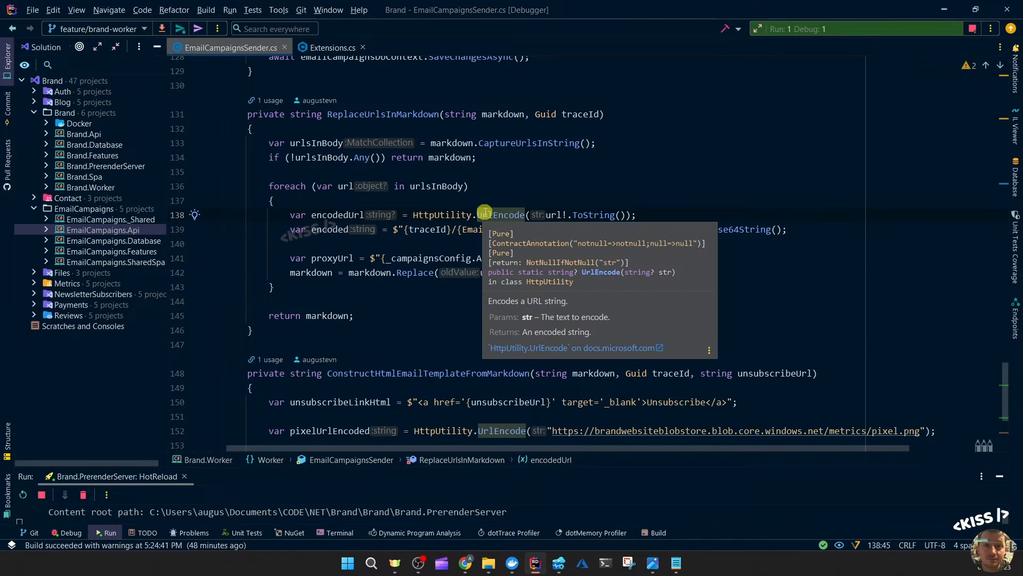
mouse_move(557, 176)
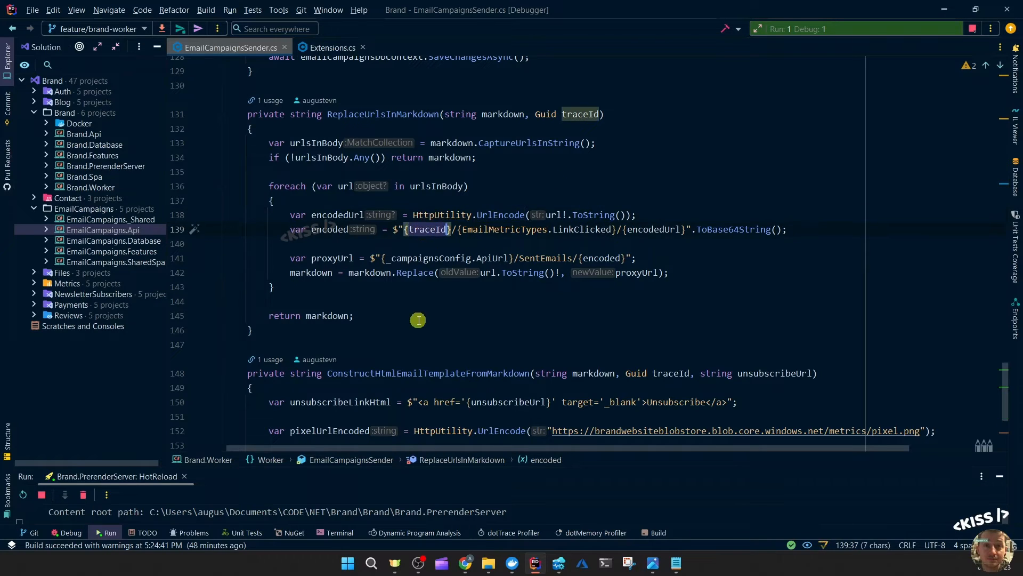
mouse_move(420, 242)
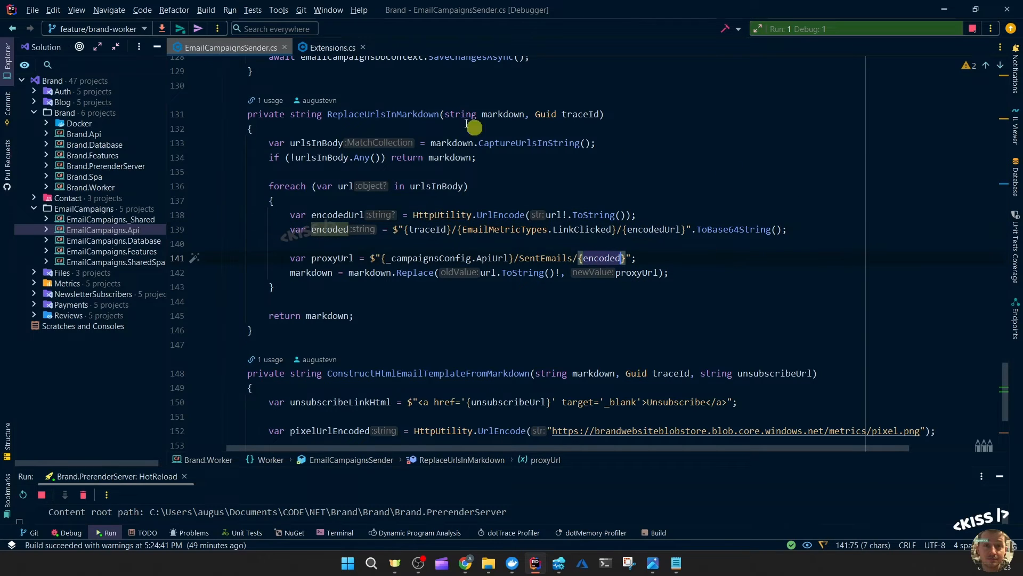
Open Extensions.cs at the SentEmails endpoint decoding trace ID and link type before redirecting.
click(333, 47)
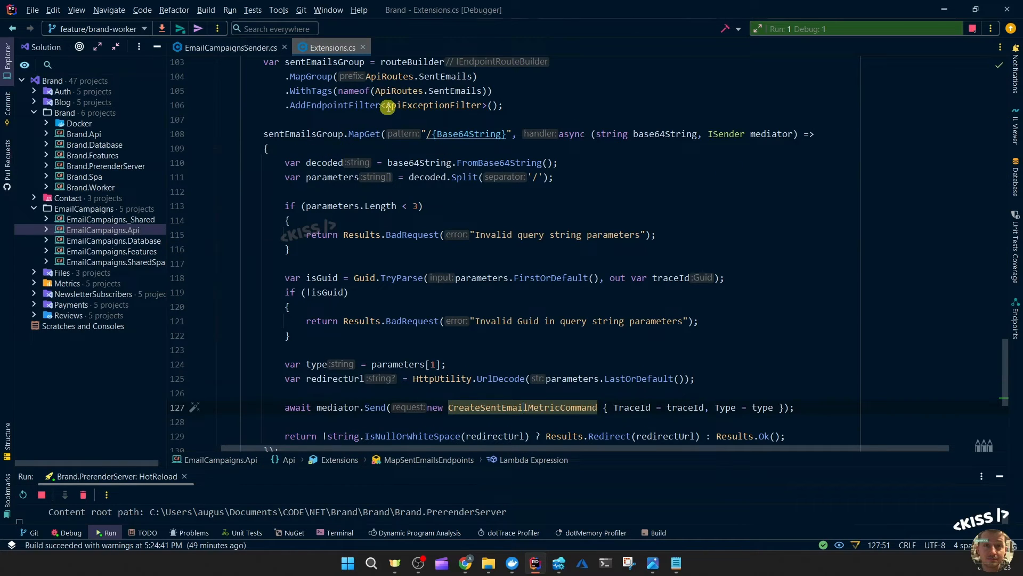
mouse_move(480, 134)
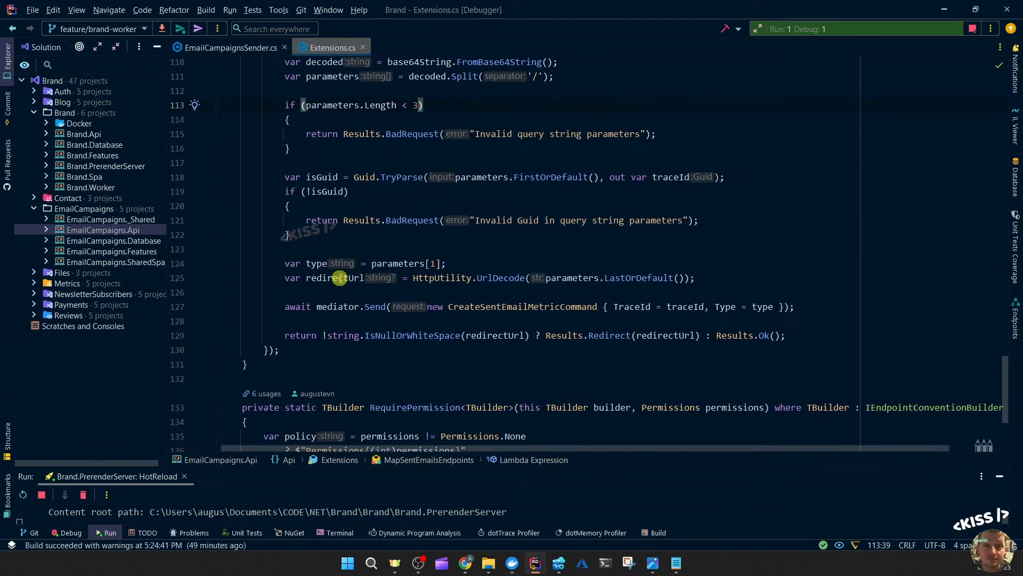
mouse_move(372, 301)
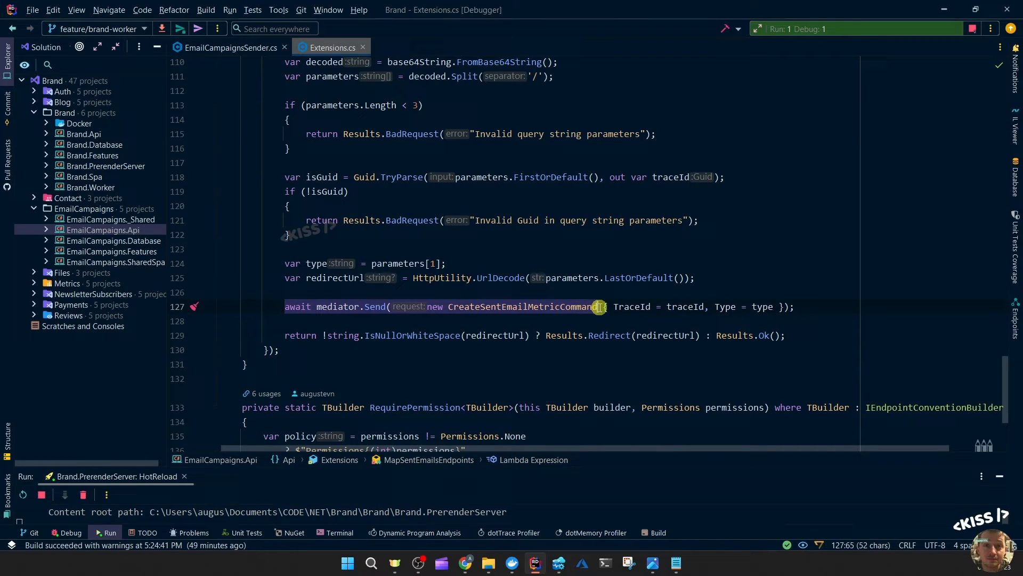
mouse_move(819, 304)
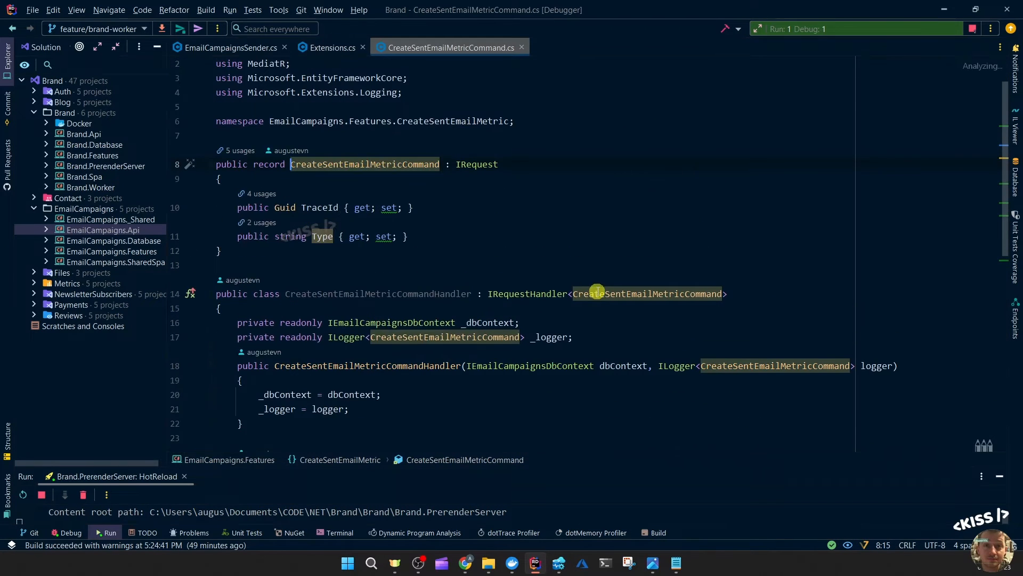
Scroll CreateSentEmailMetricCommand.cs to the Handle method storing a SentEmailMetric by trace ID.
scroll(down, 3)
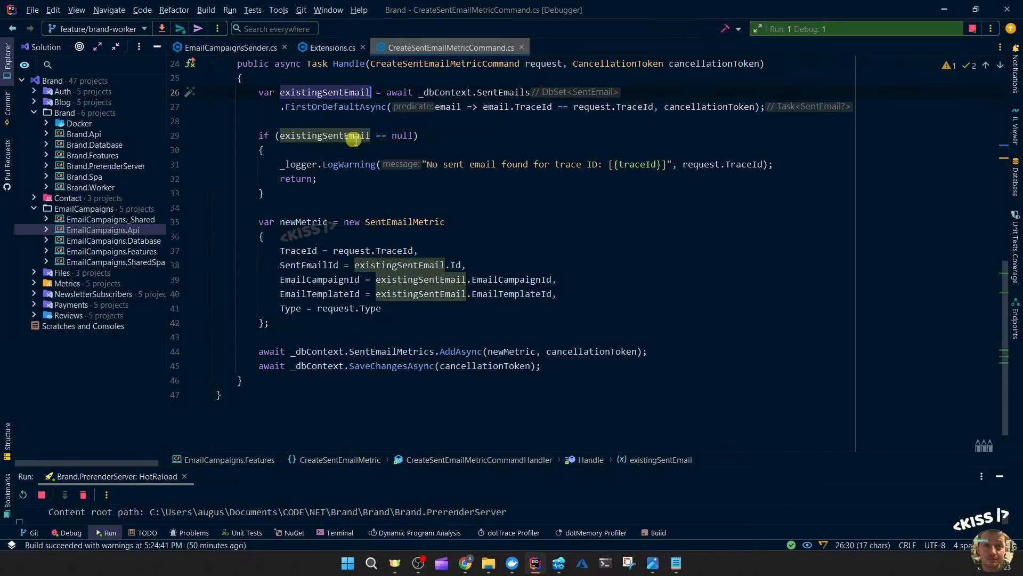
mouse_move(400, 147)
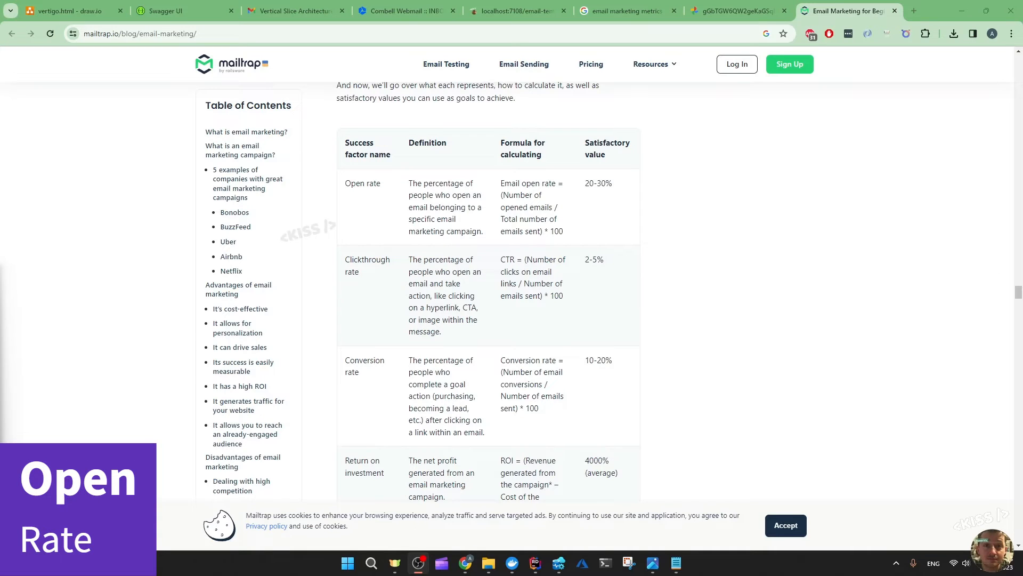
double_click(362, 184)
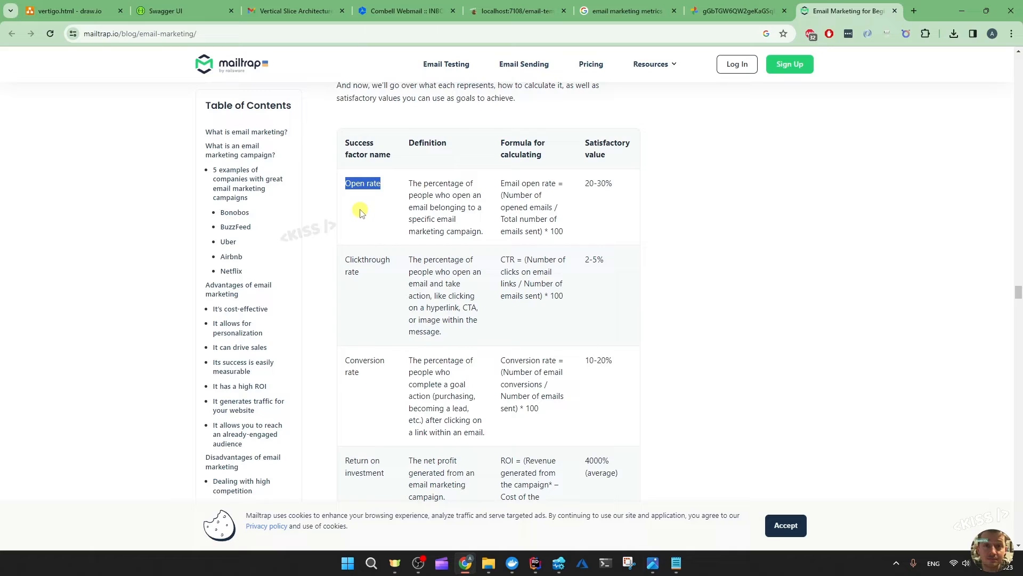
click(364, 208)
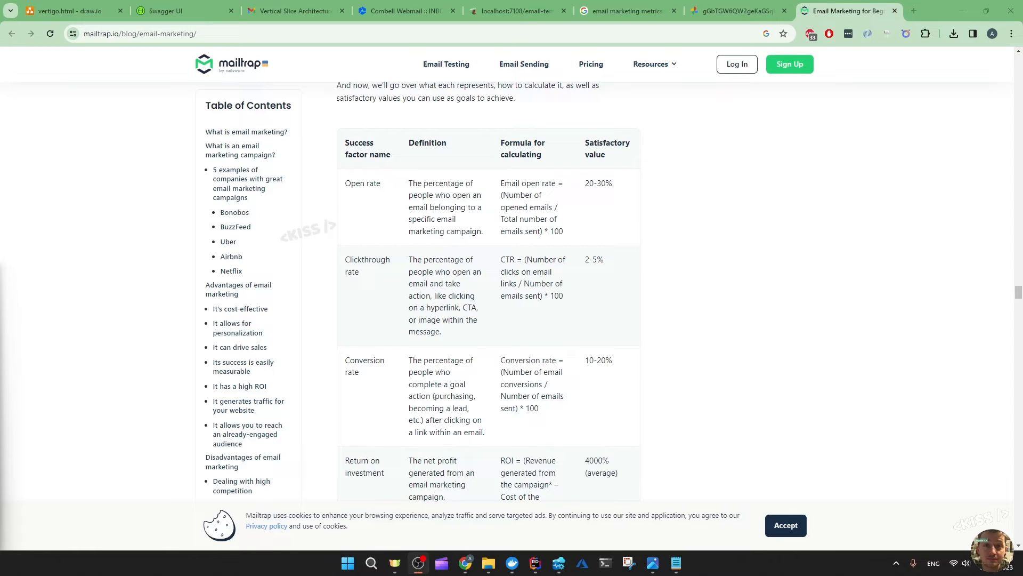
Show the newsletter's original source and select the open.convertkit-mail.com tracking-pixel img src.
click(295, 11)
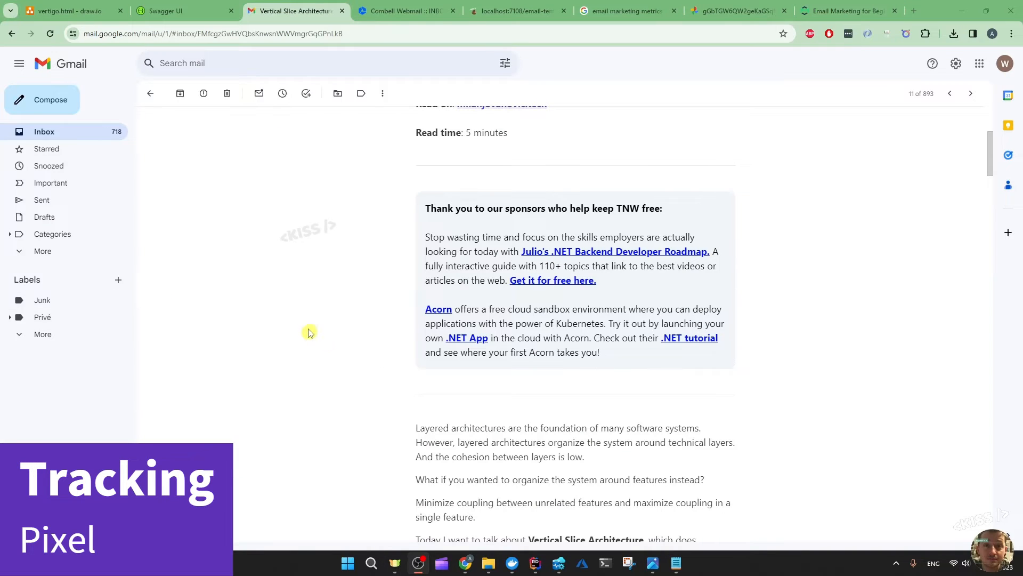
mouse_move(300, 308)
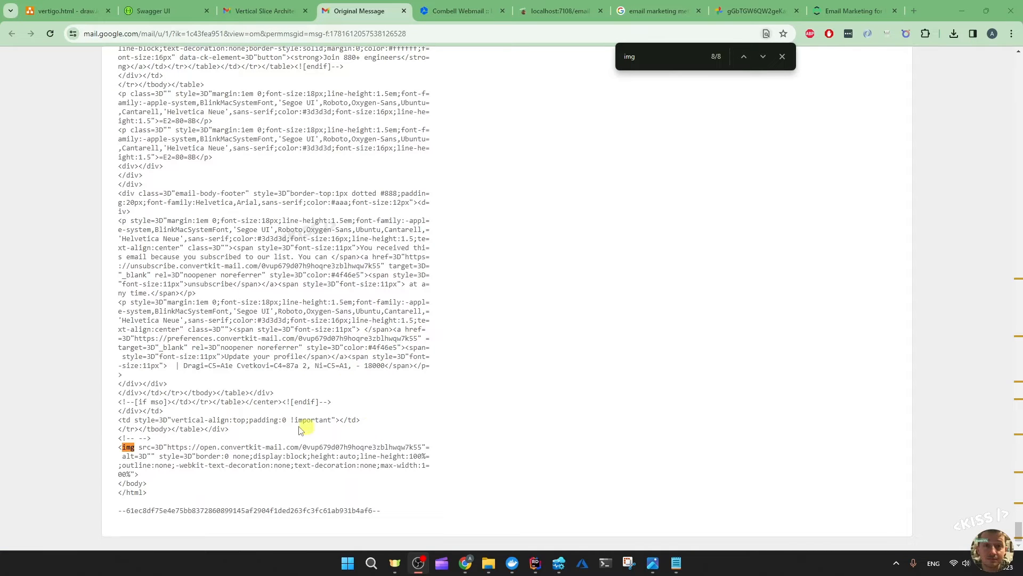
mouse_move(124, 452)
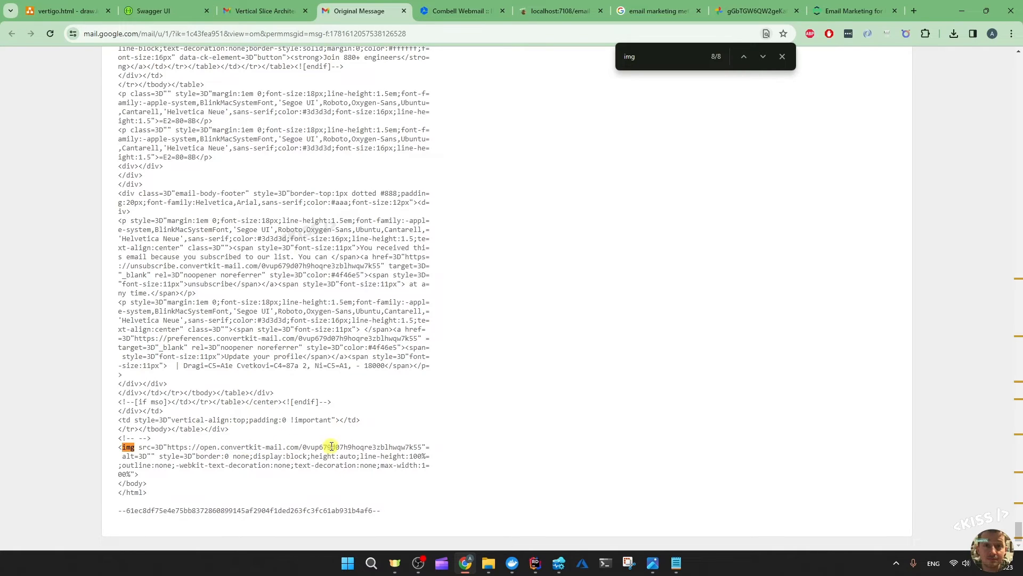
drag(301, 447, 423, 447)
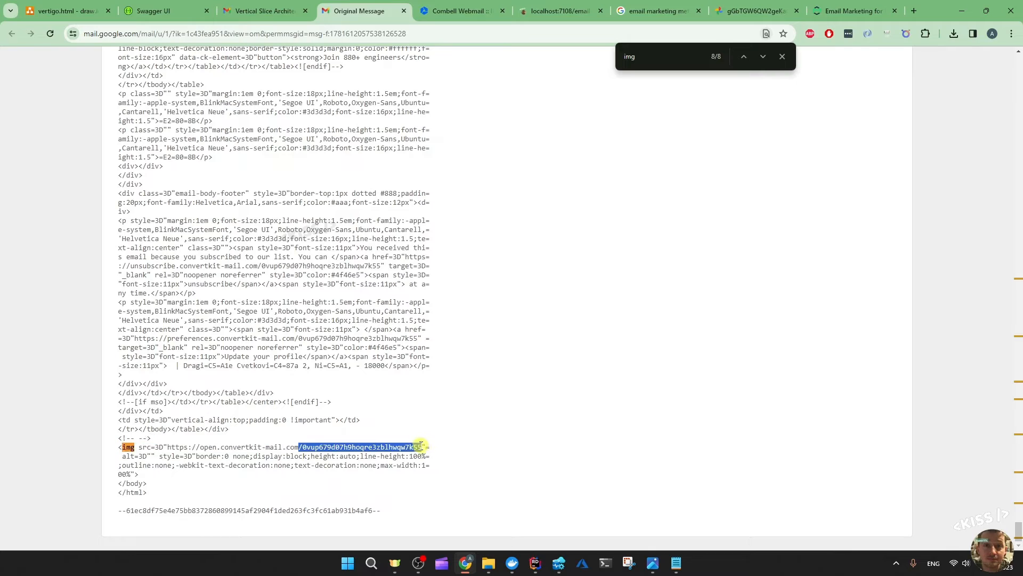
mouse_move(450, 455)
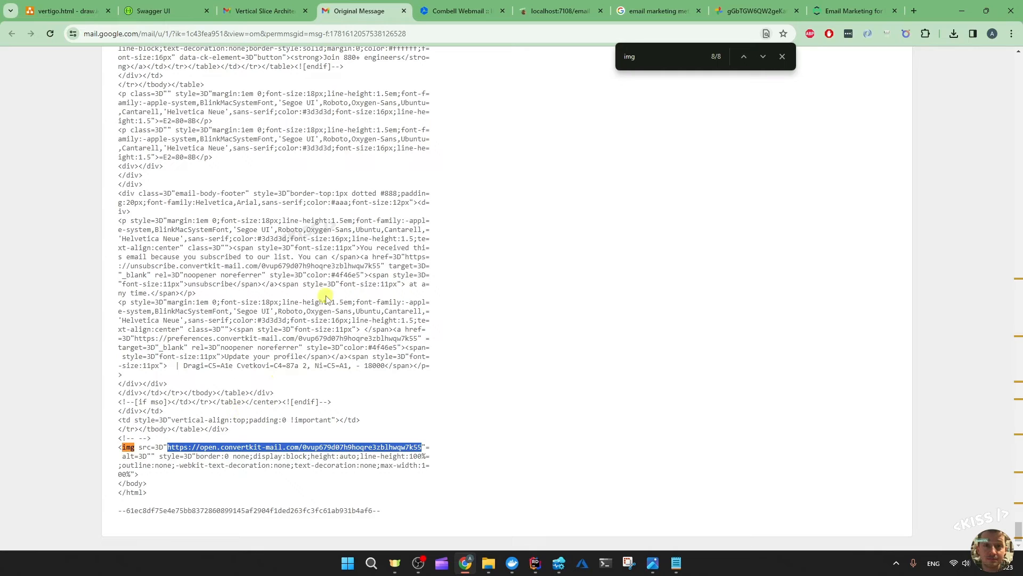
Visit the ConvertKit pixel URL, then open the brand's pixel.png from metrics blob storage in its own tab.
click(914, 11)
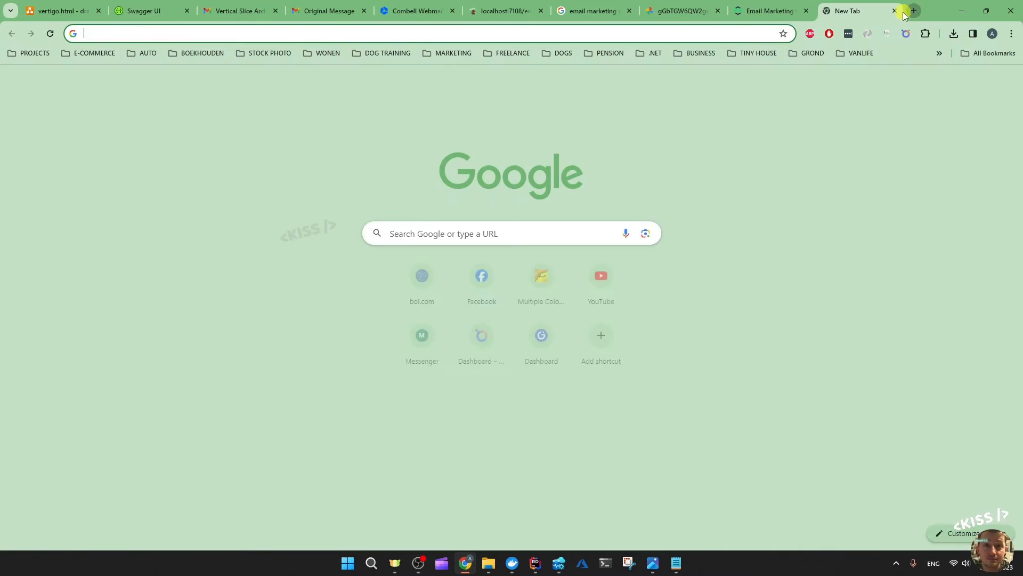
text(open.convertkit-mail.com/0vup679d07h9hoqre3zblhwqw7k55)
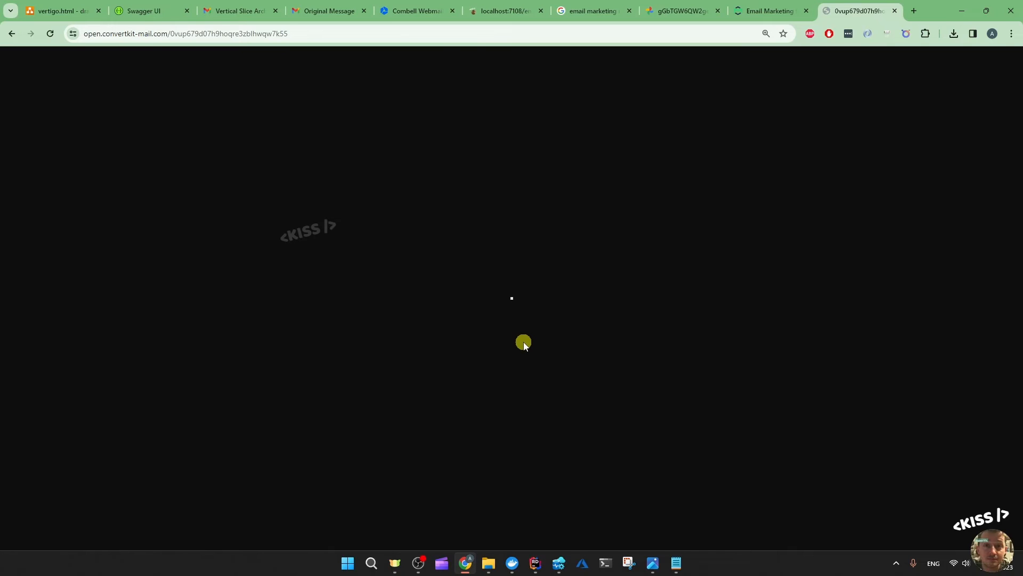
mouse_move(659, 334)
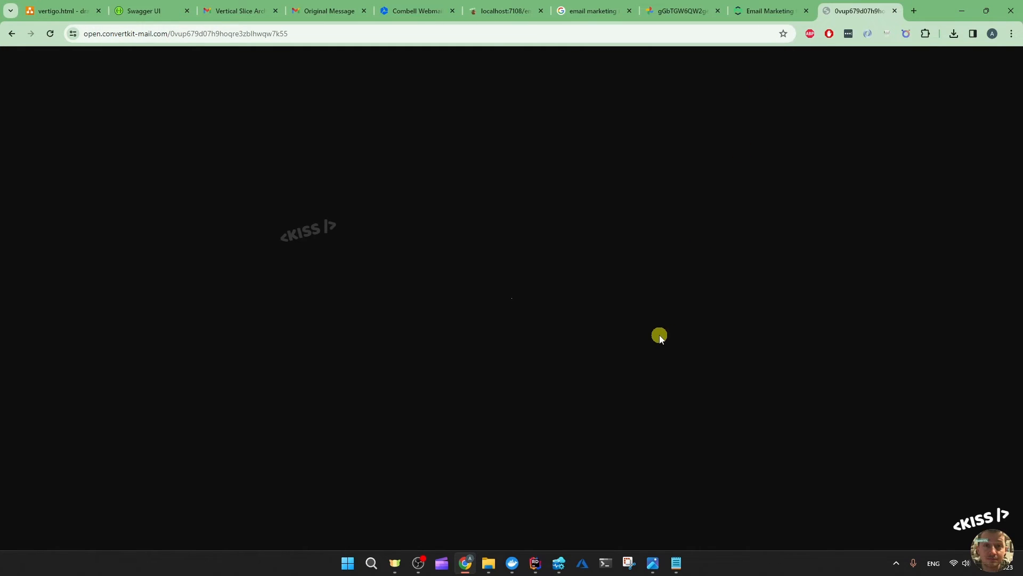
mouse_move(591, 269)
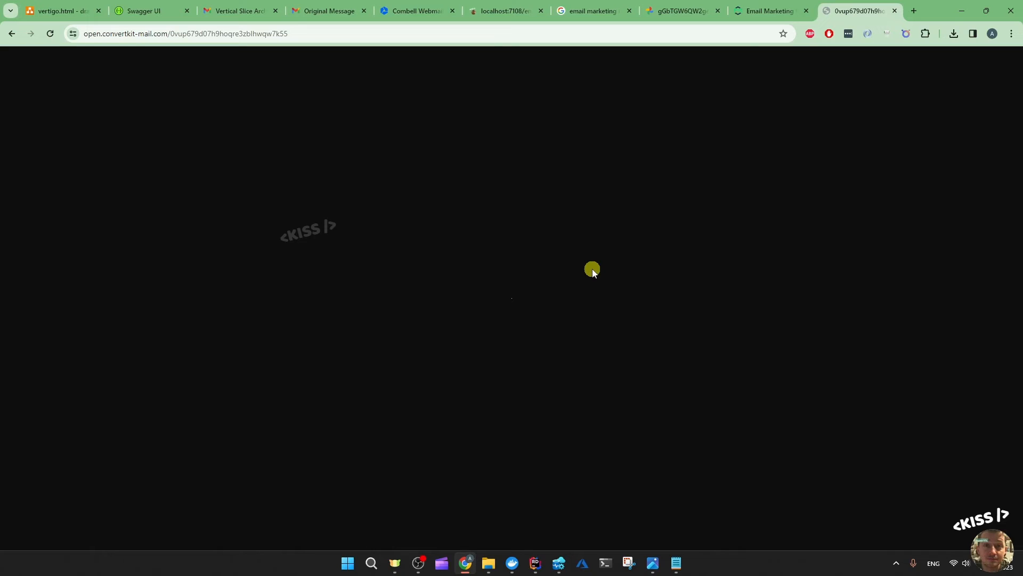
click(240, 11)
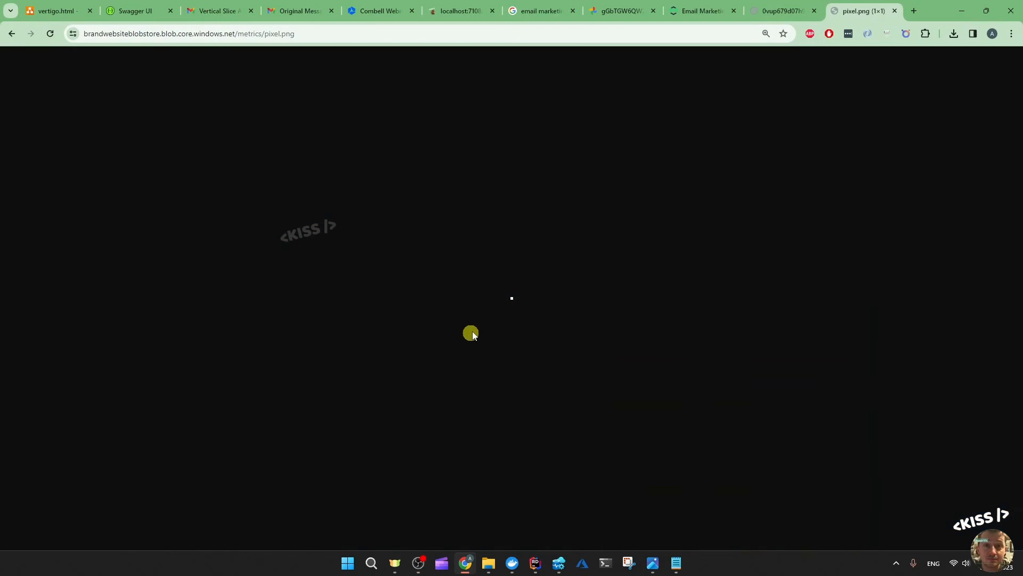
Review ConstructHtmlEmailTemplateFromMarkdown, which encodes trace ID, Read type and pixel.png URL into a proxy img.
click(189, 33)
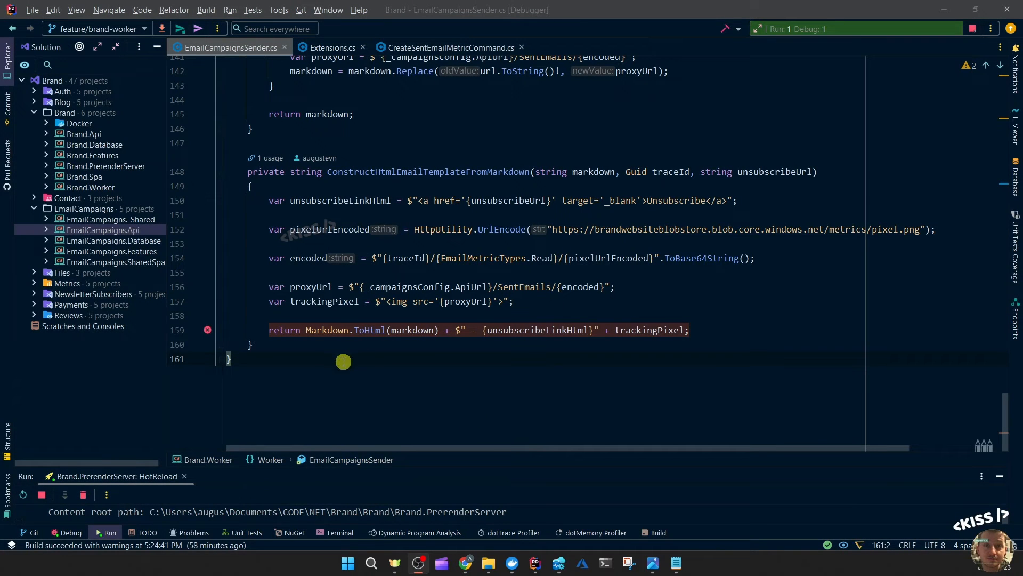
click(383, 329)
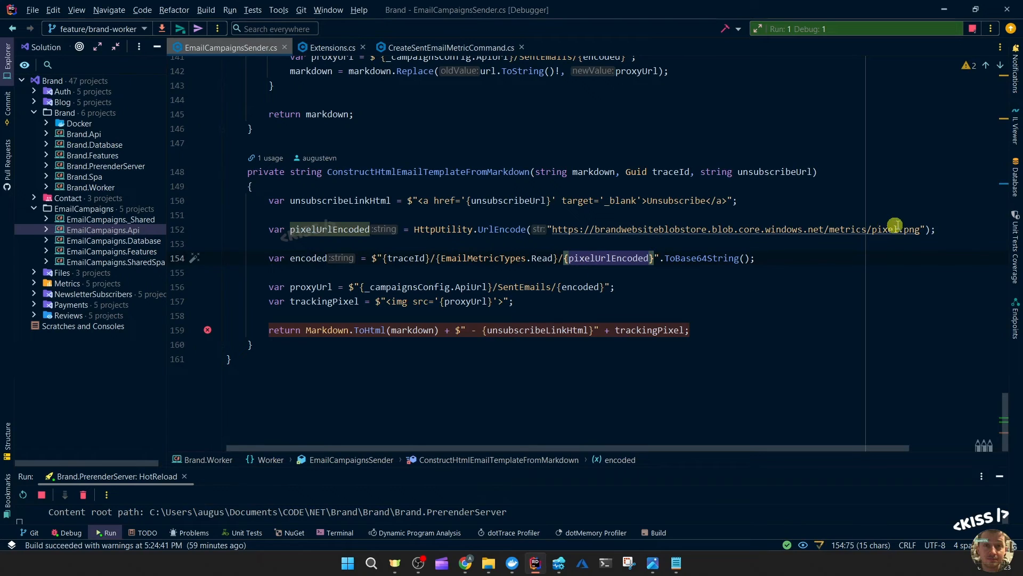
mouse_move(787, 269)
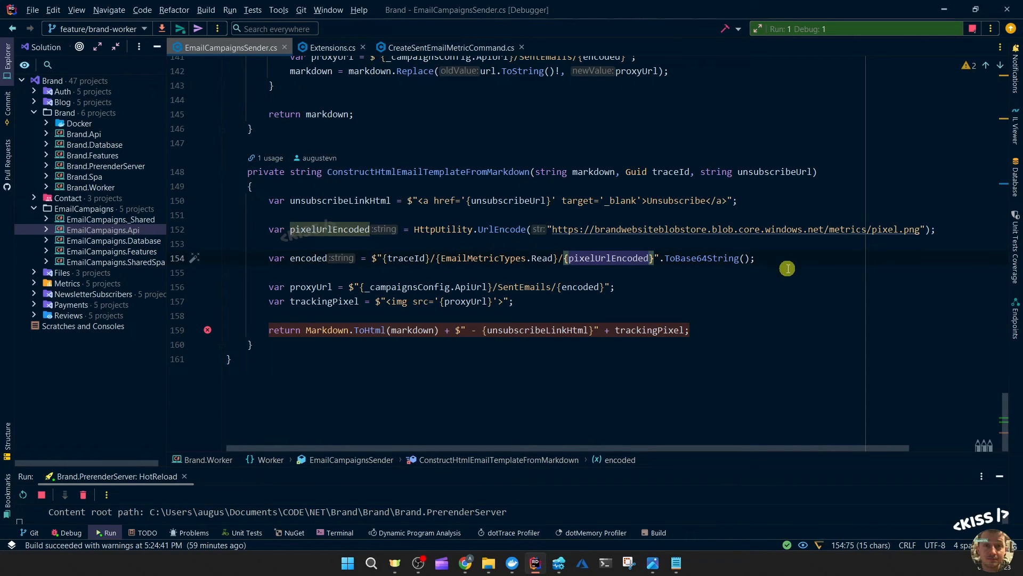
mouse_move(607, 258)
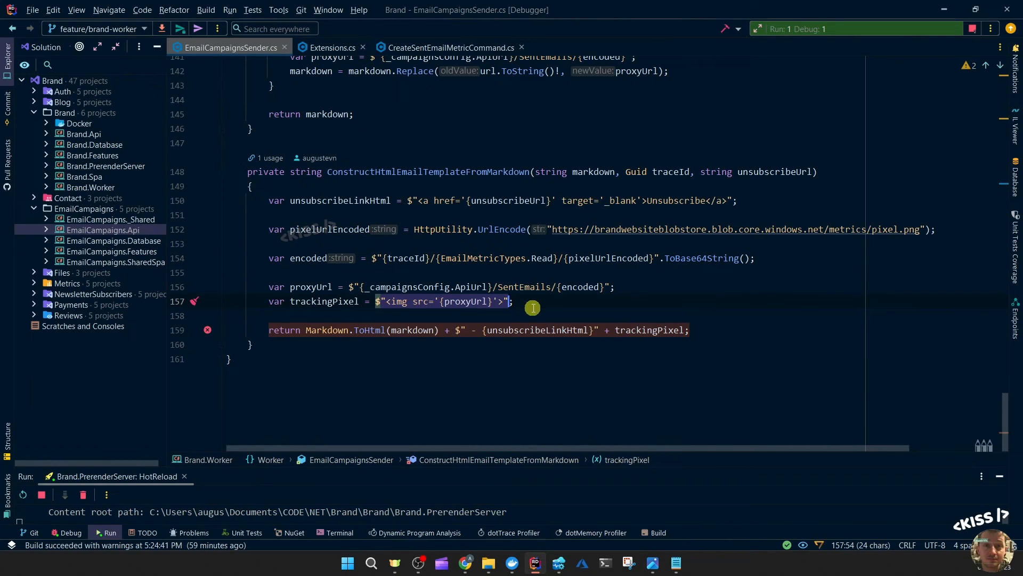
mouse_move(532, 307)
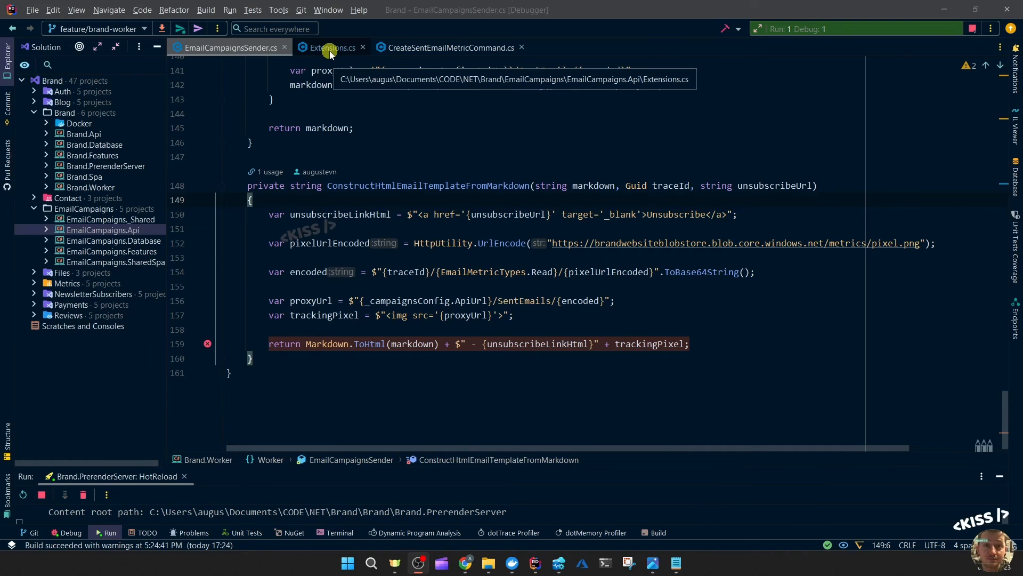
Inspect the sentEmailsGroup.MapGet handler in Extensions.cs and highlight its request parameter.
click(331, 47)
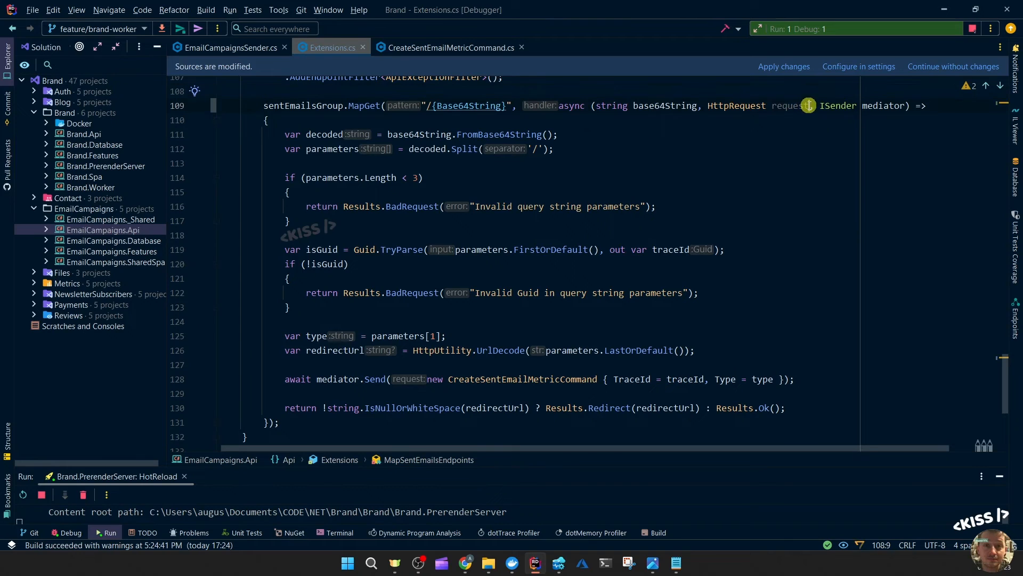
double_click(753, 106)
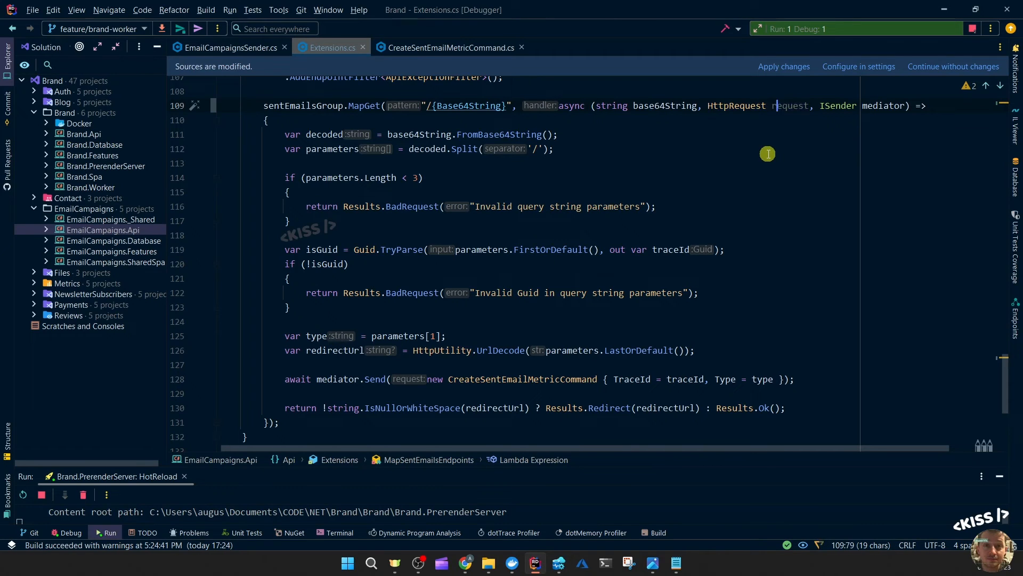
double_click(790, 106)
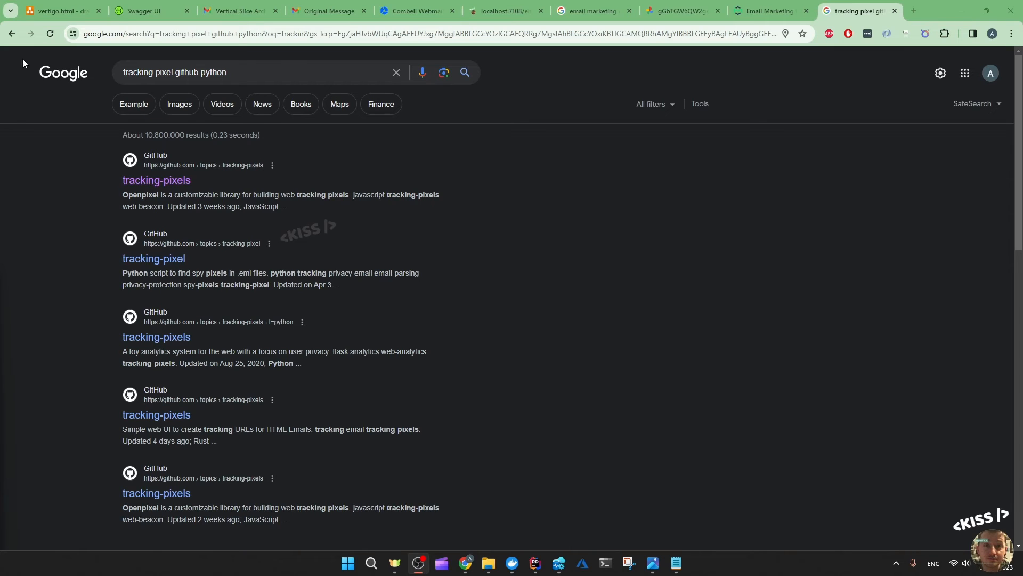
Select across the Google results listing GitHub tracking-pixel topic pages.
drag(123, 159, 793, 445)
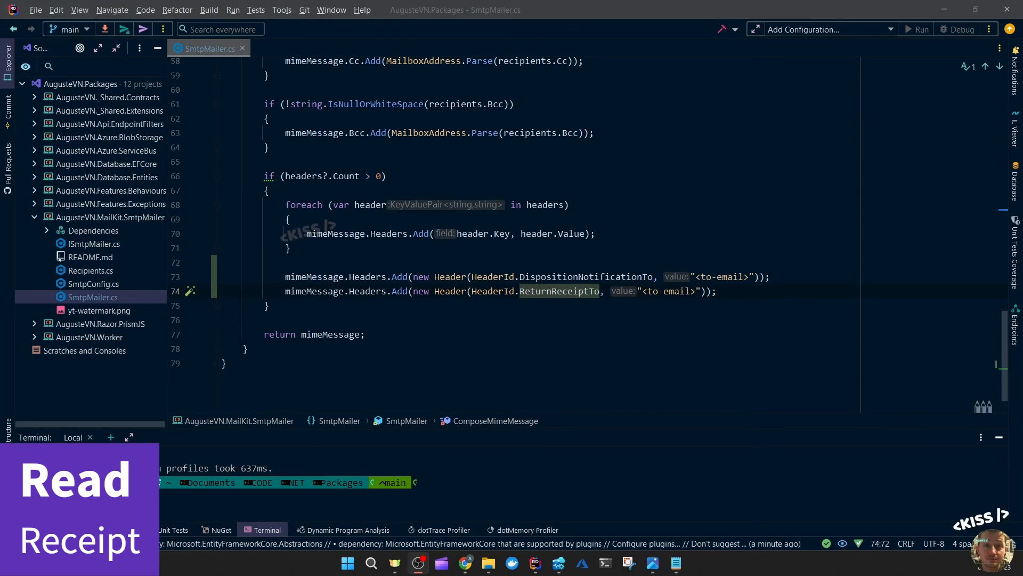
mouse_move(624, 342)
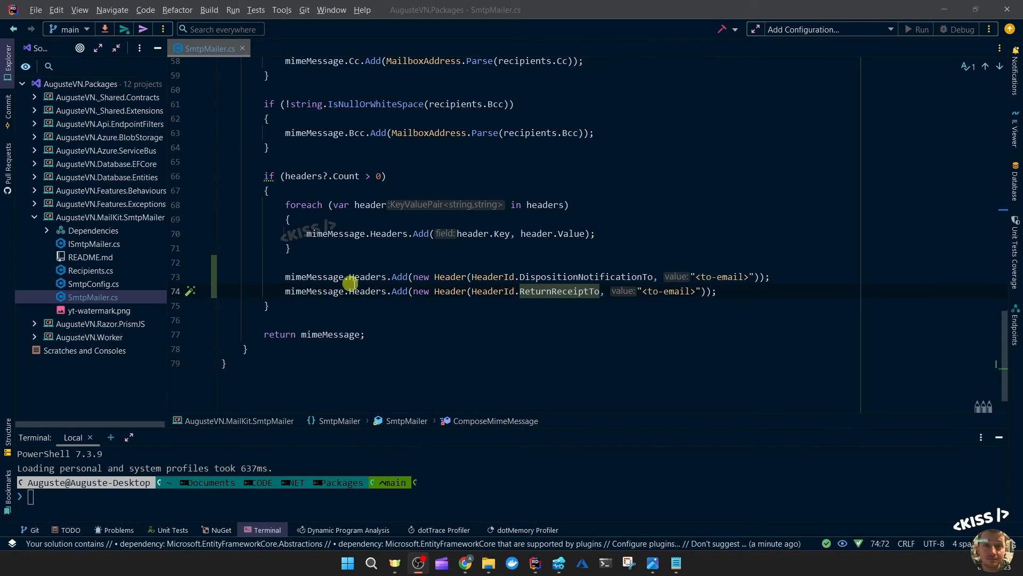
mouse_move(578, 290)
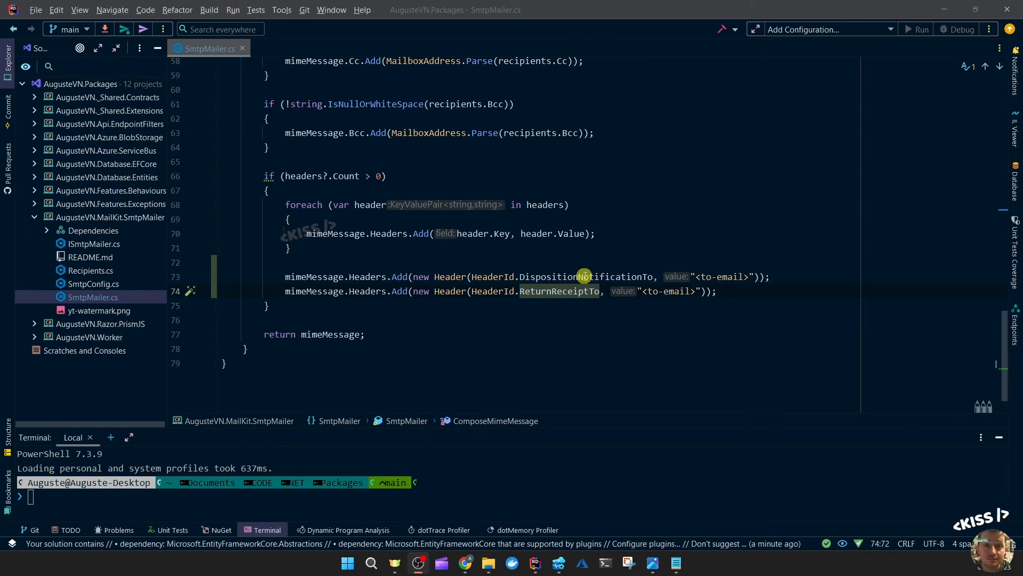
mouse_move(744, 277)
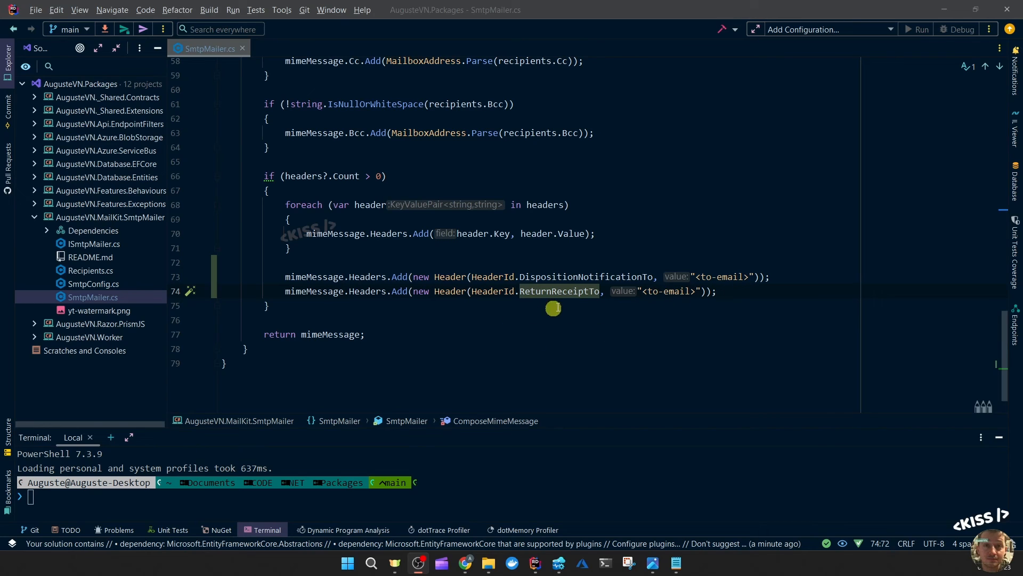
mouse_move(606, 297)
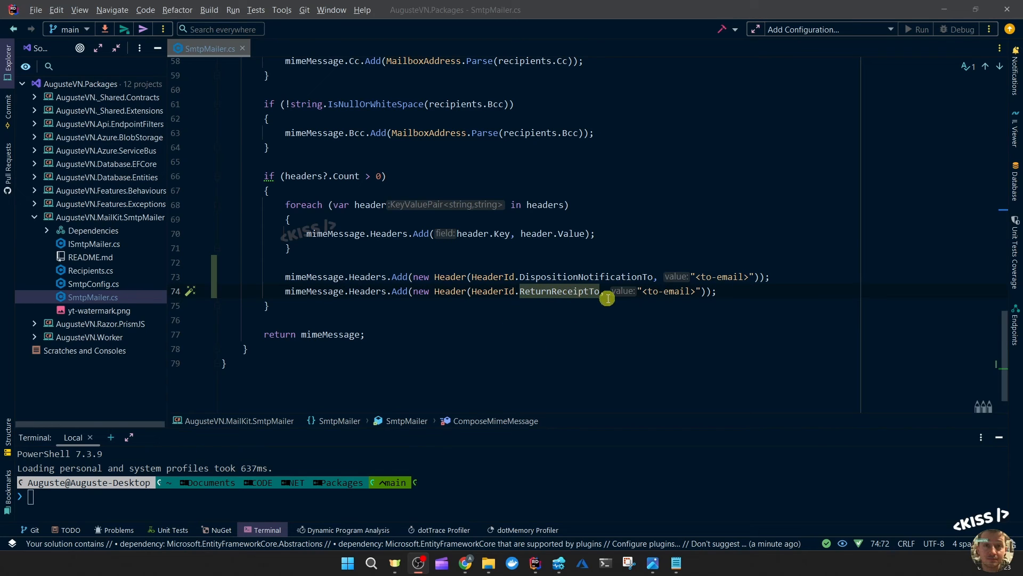
mouse_move(675, 291)
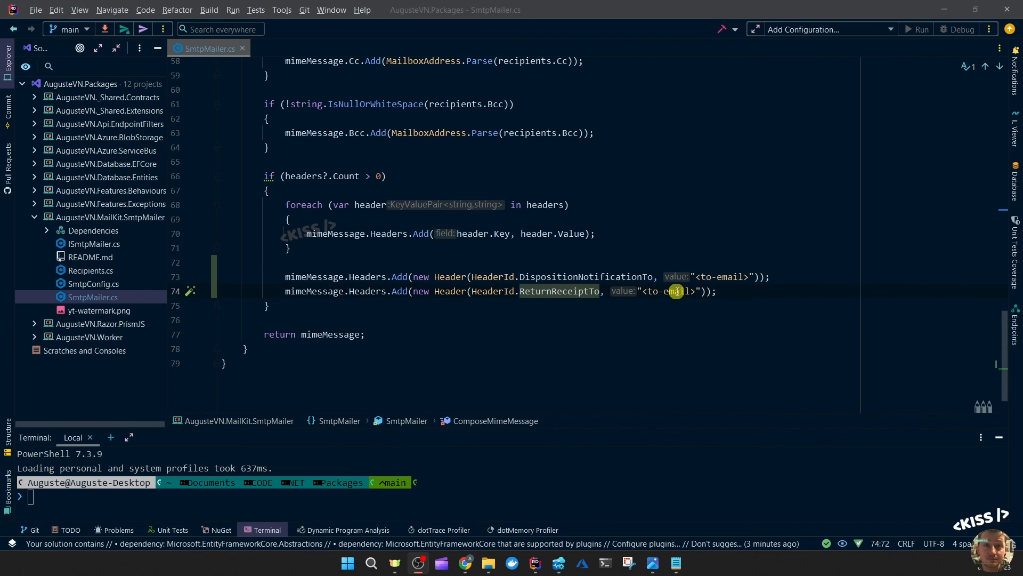
Review SmtpMailer's DispositionNotificationTo and ReturnReceiptTo read-receipt headers in ComposeMimeMessage.
click(242, 48)
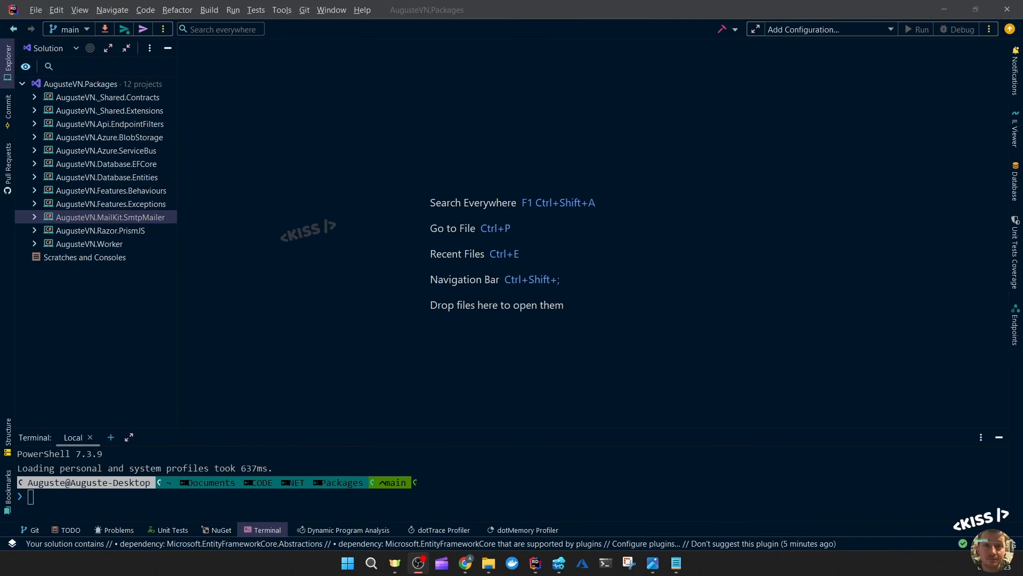
mouse_move(150, 91)
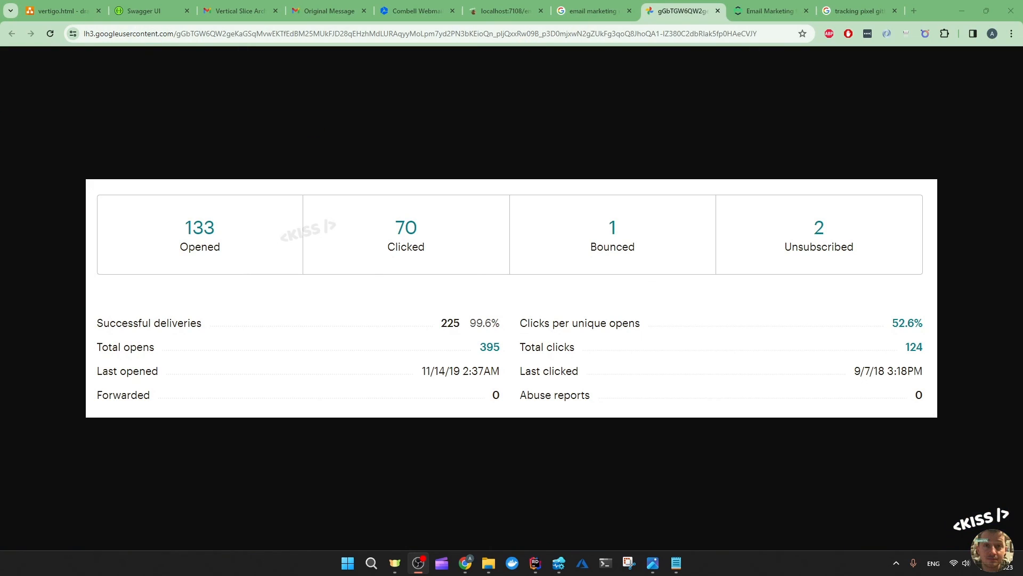
Switch from the campaign statistics image to the kiss-code.com website tab.
click(504, 11)
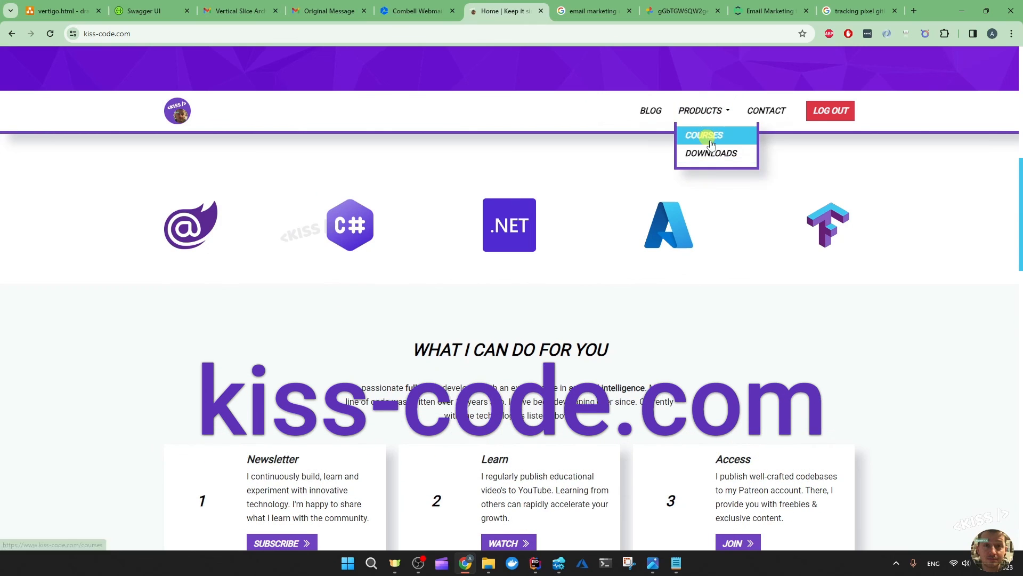
View the products page and get the free .NET 8 NuGet Packages card.
click(704, 136)
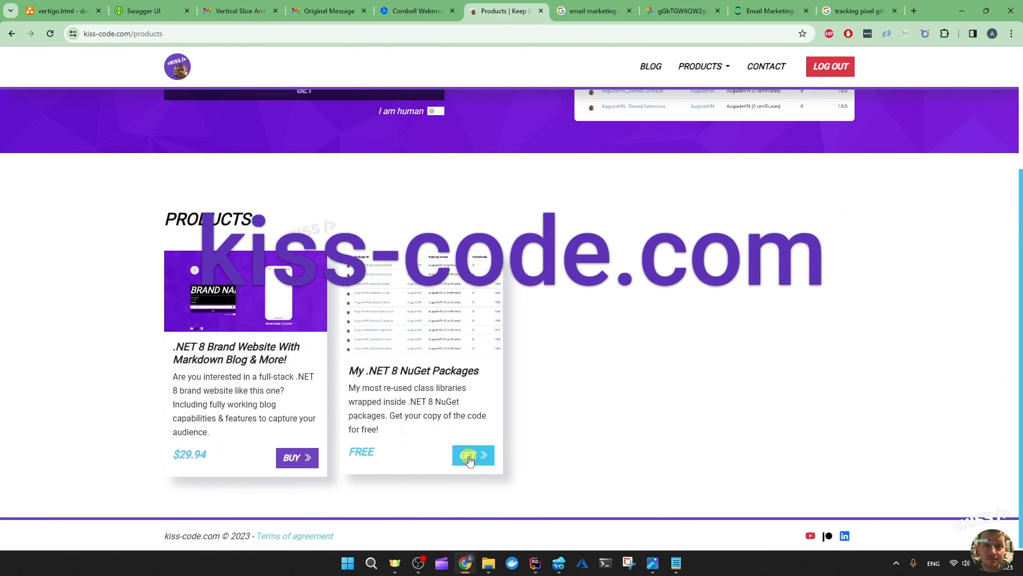
click(473, 455)
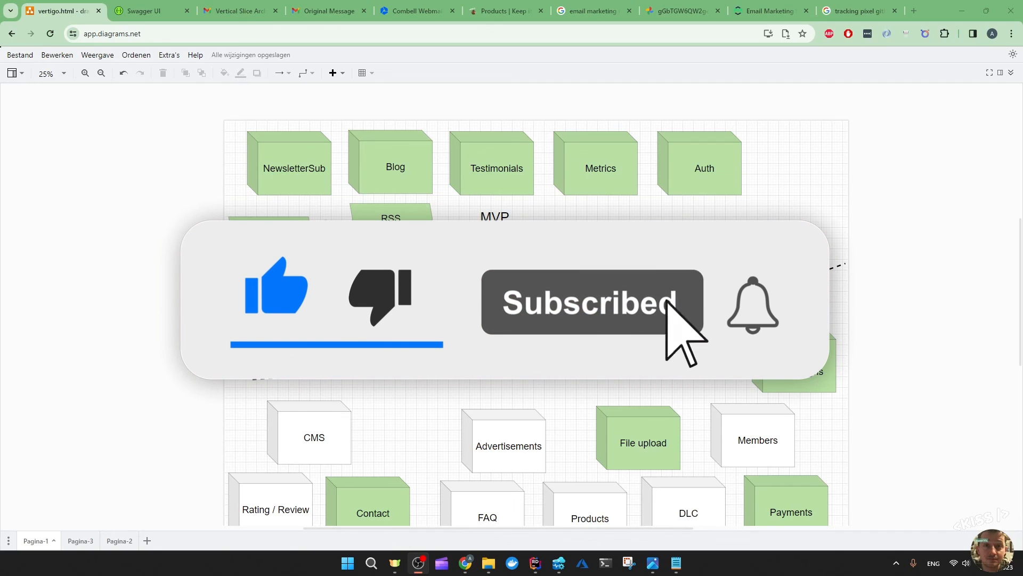
Scroll down the MVP diagram, then switch to the Patreon creator page tab.
scroll(down, 3)
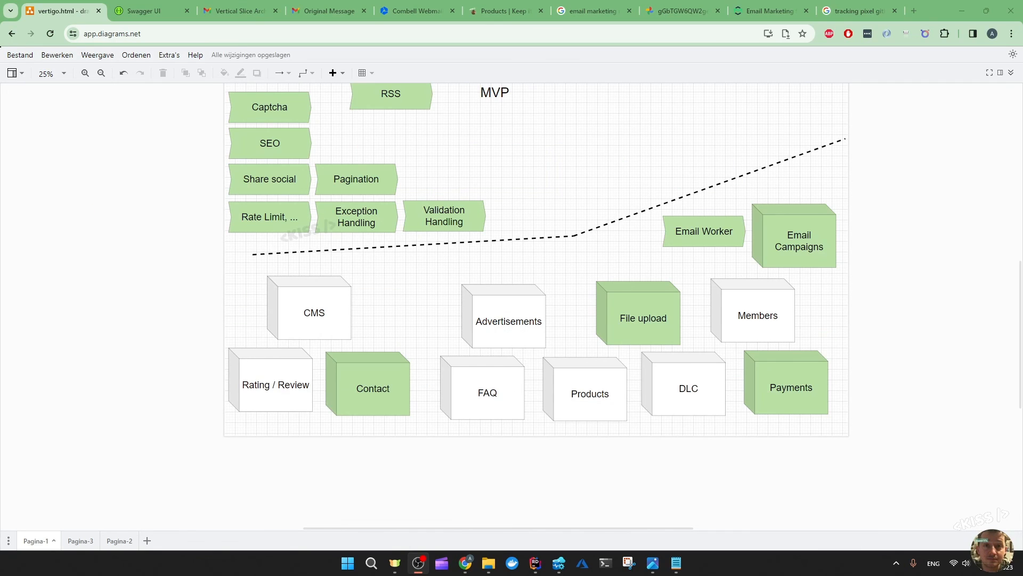
mouse_move(921, 5)
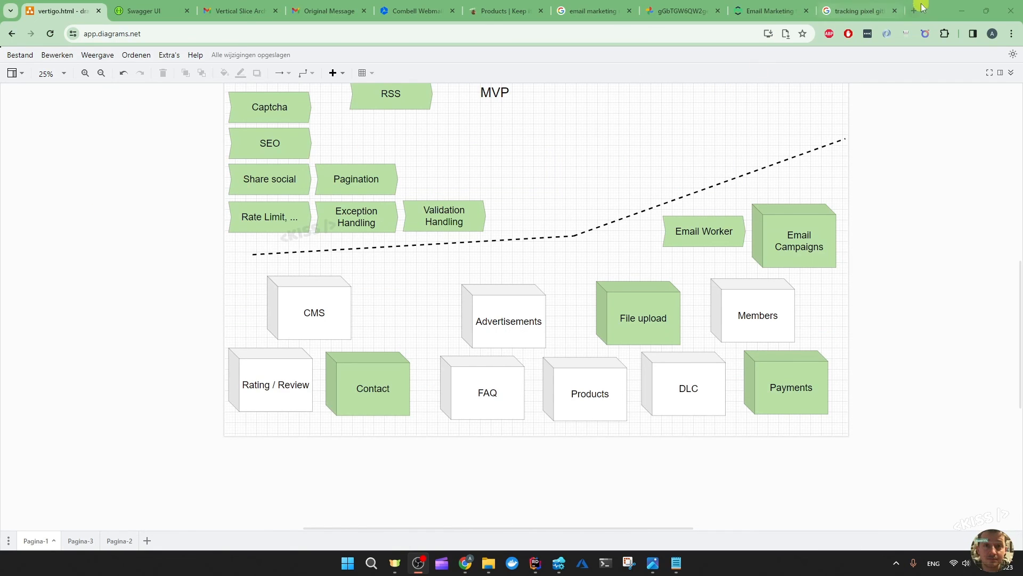
click(914, 10)
text(patreon.com/kisstupid)
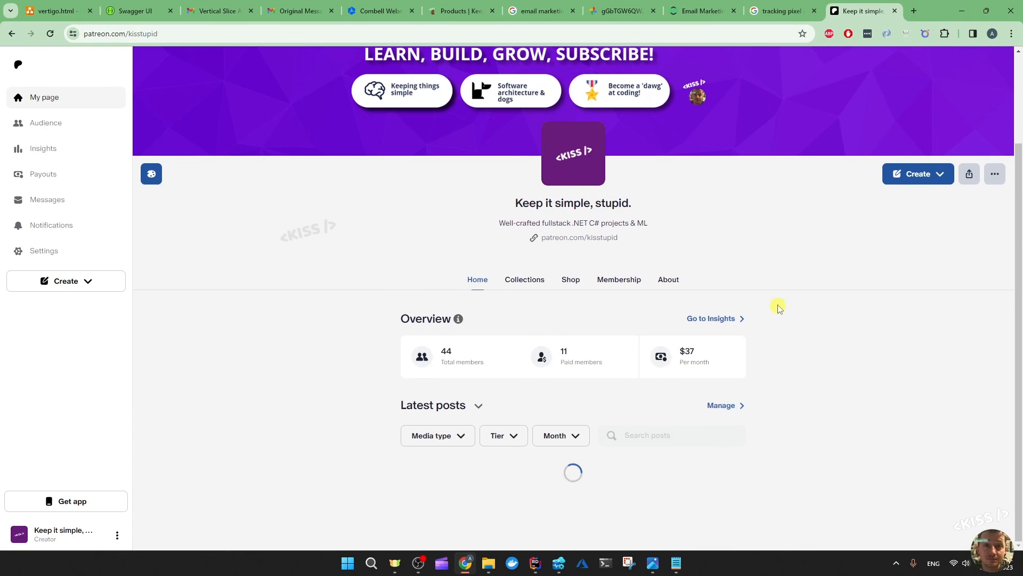
View the Patreon Shop listing the $29.94 .NET 8 Brand Website with Markdown Blog.
scroll(down, 3)
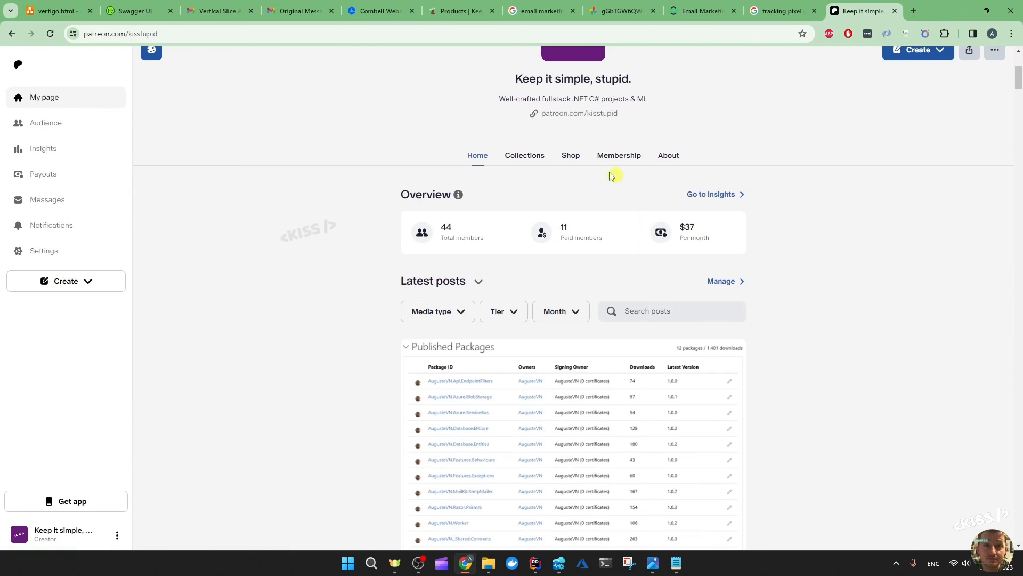
click(569, 156)
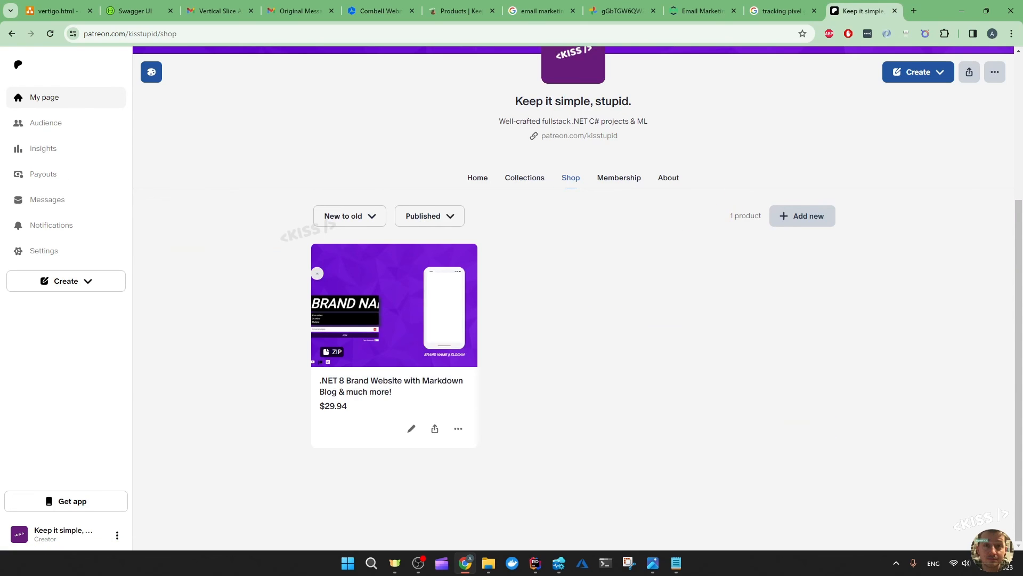